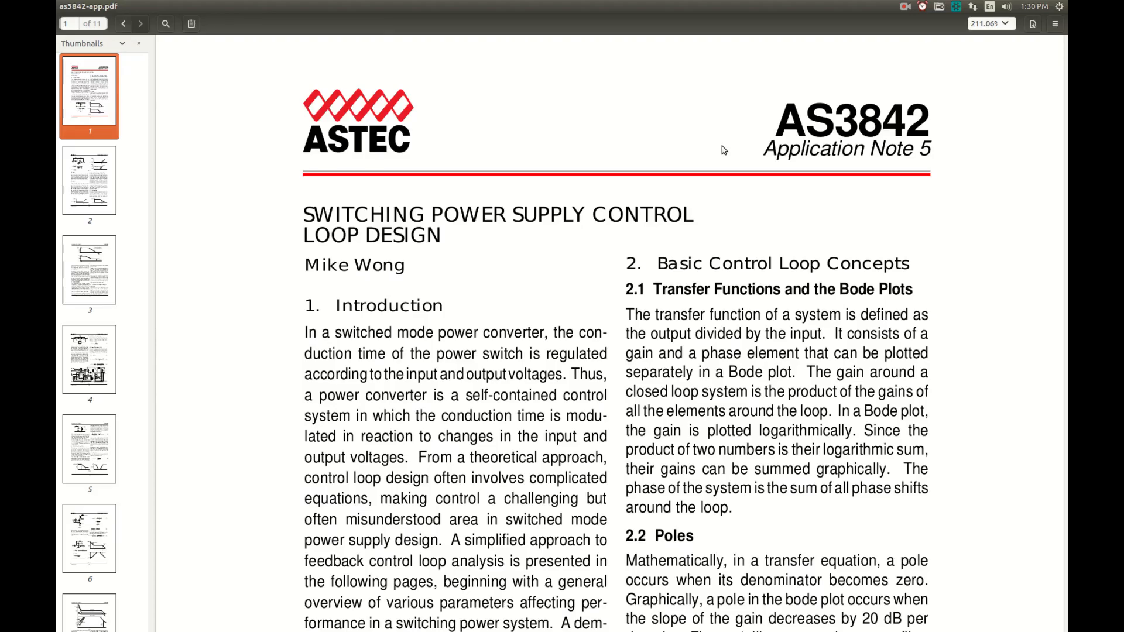
scroll(down, 3)
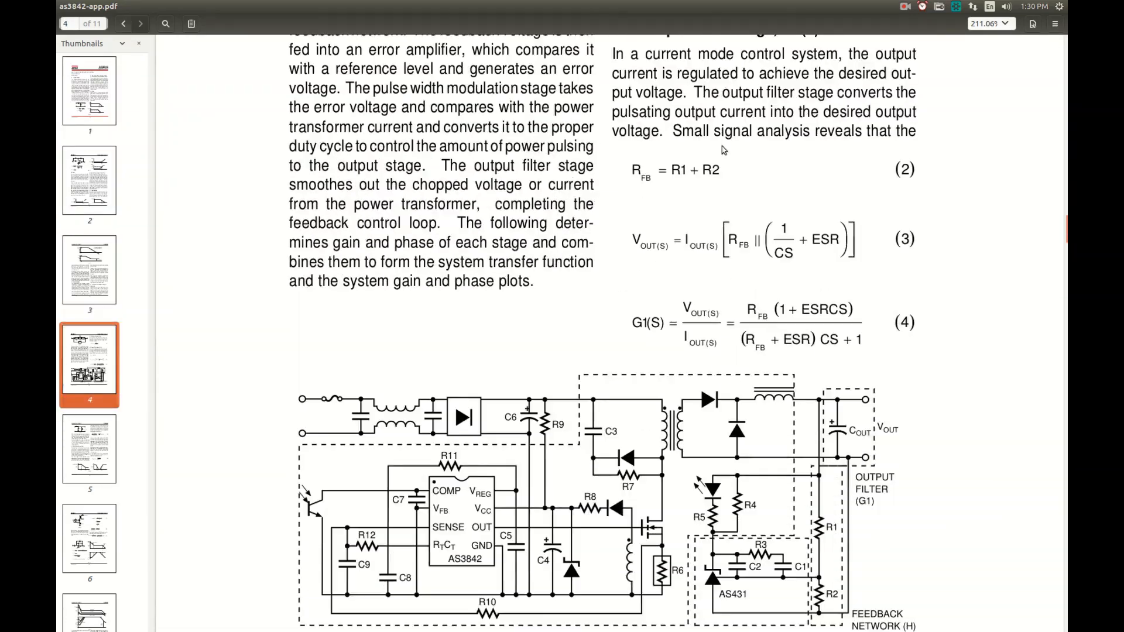
scroll(down, 3)
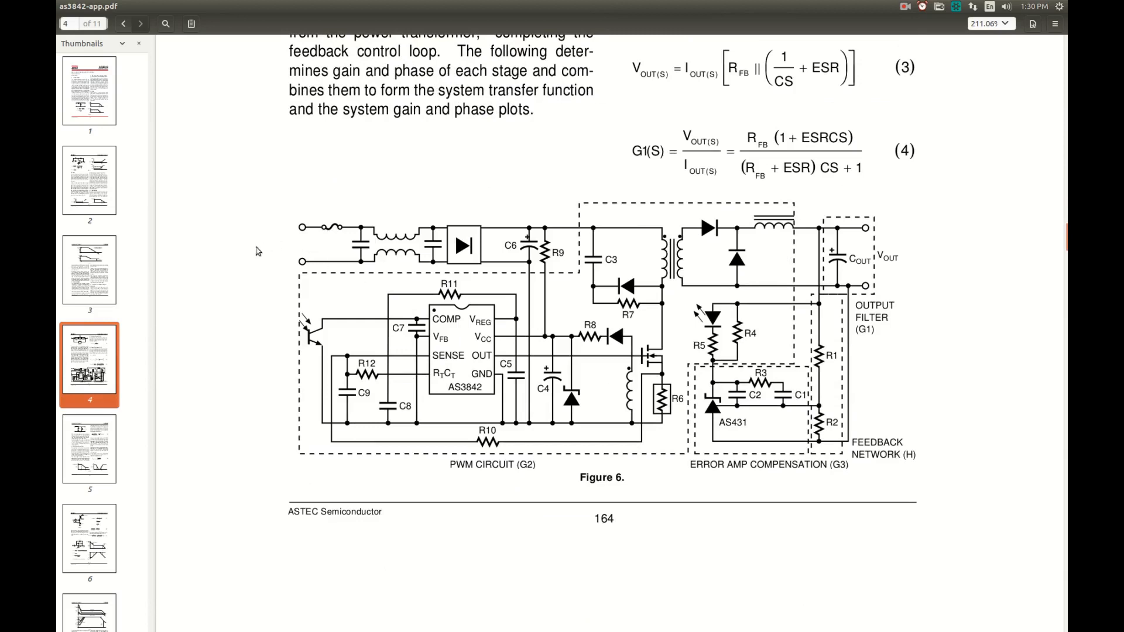
mouse_move(369, 257)
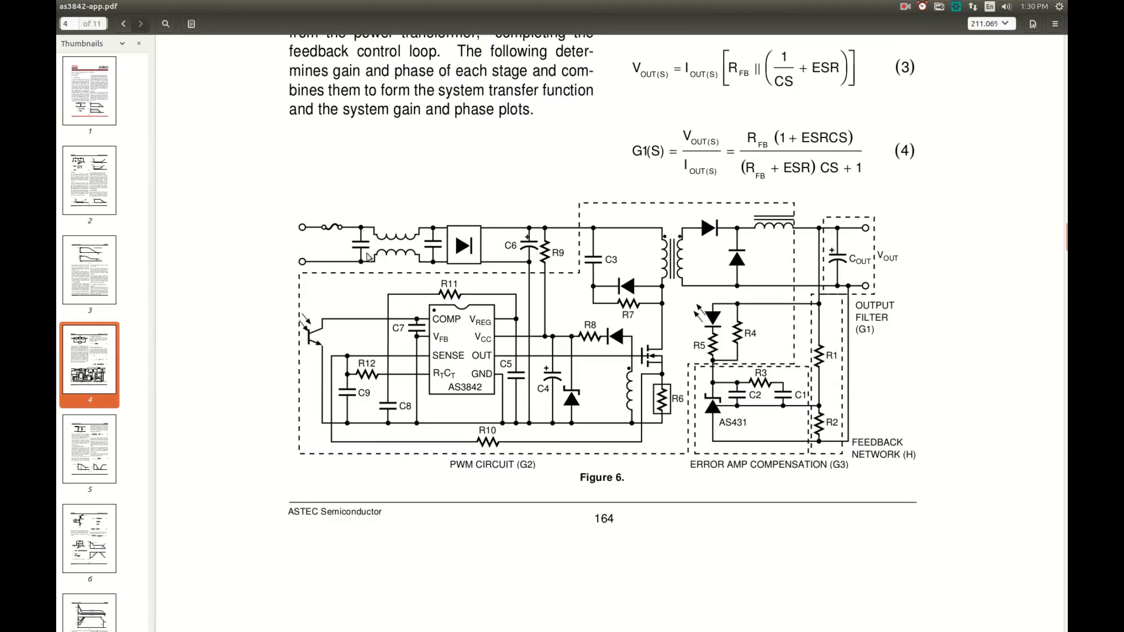
mouse_move(441, 260)
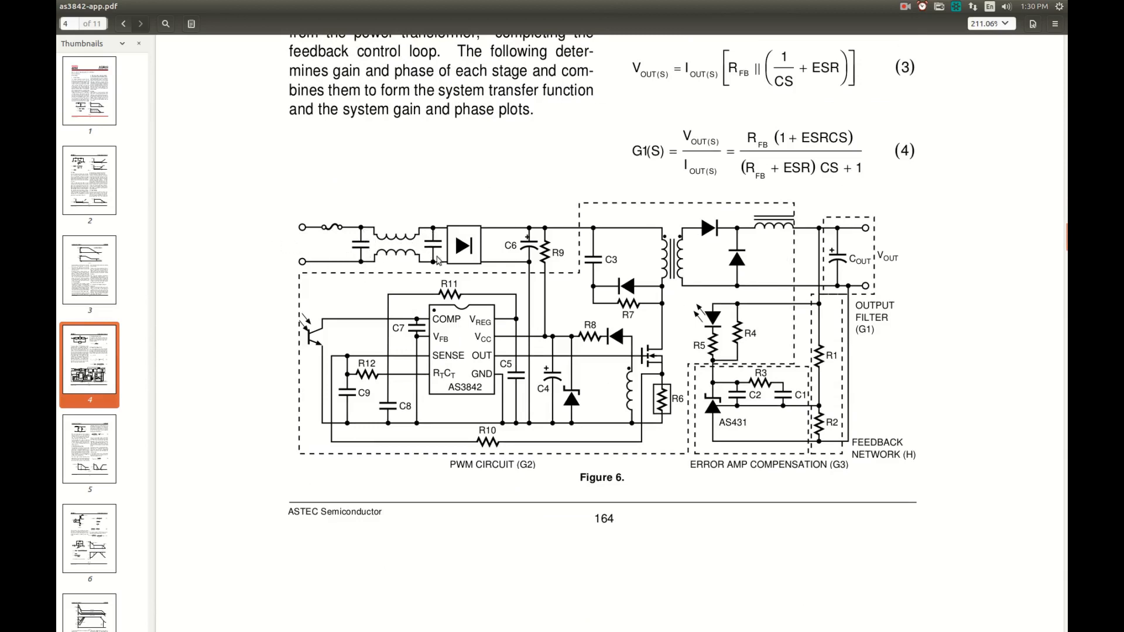
mouse_move(483, 247)
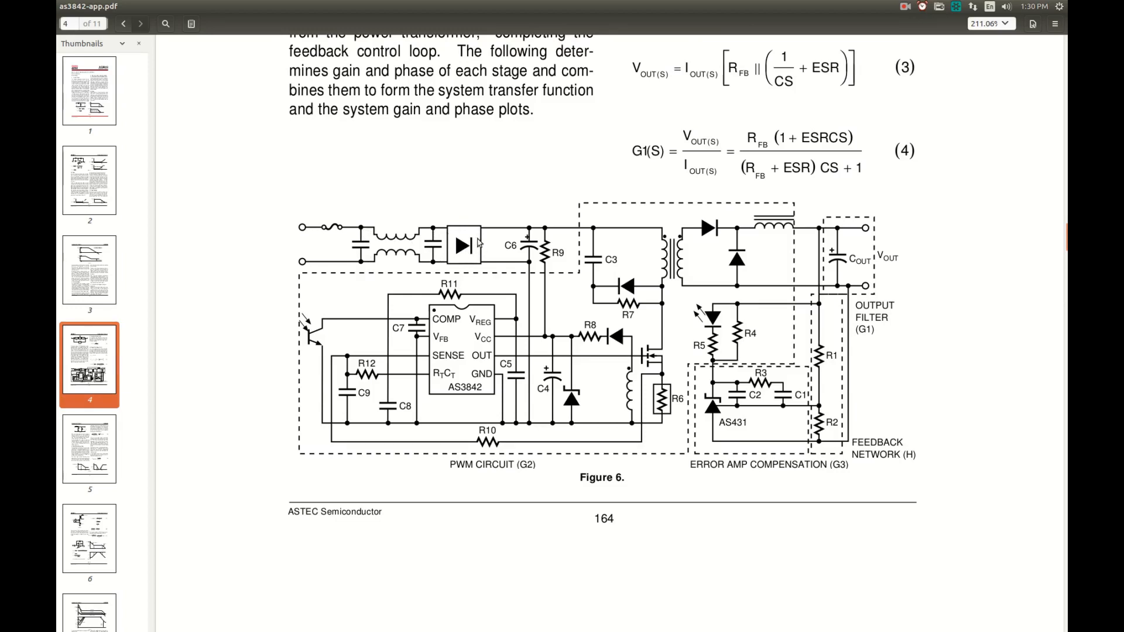
mouse_move(539, 251)
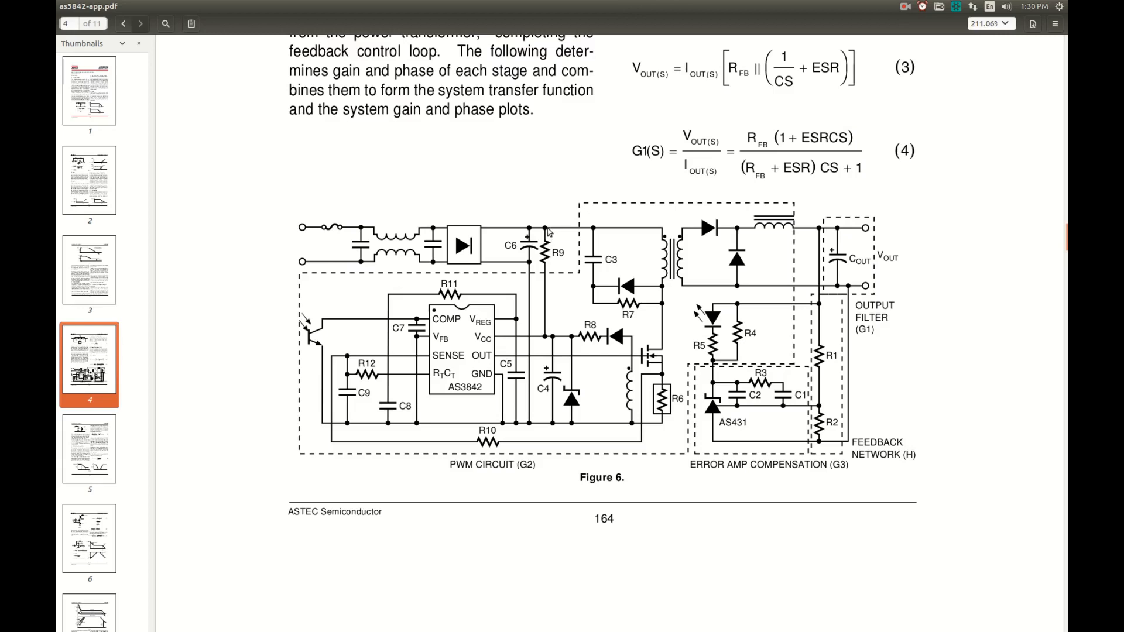
mouse_move(548, 339)
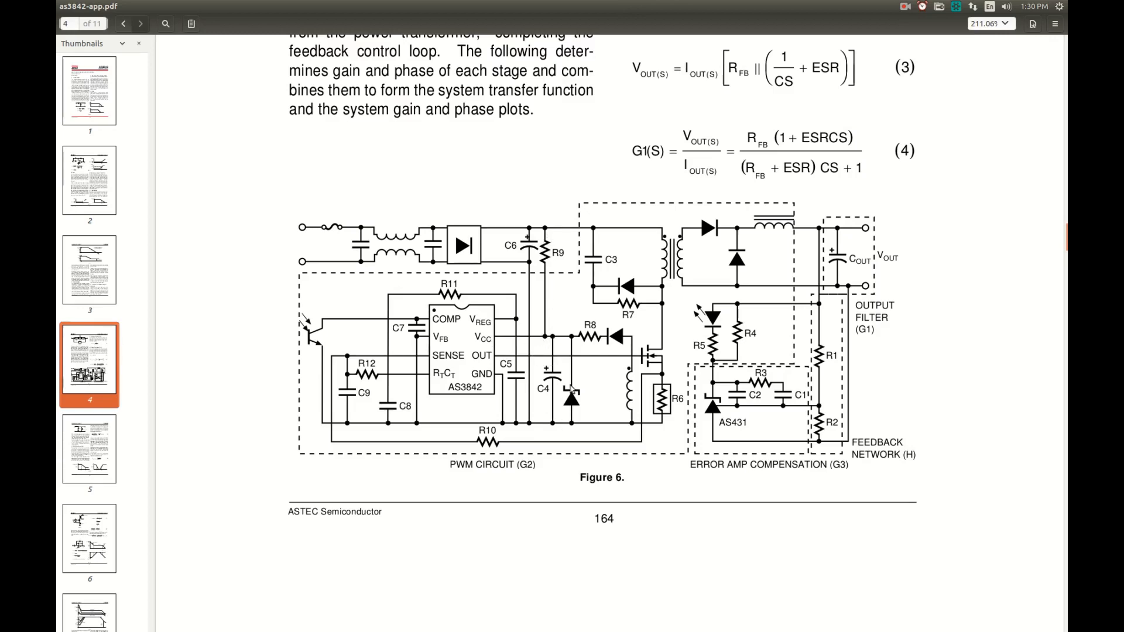
mouse_move(568, 336)
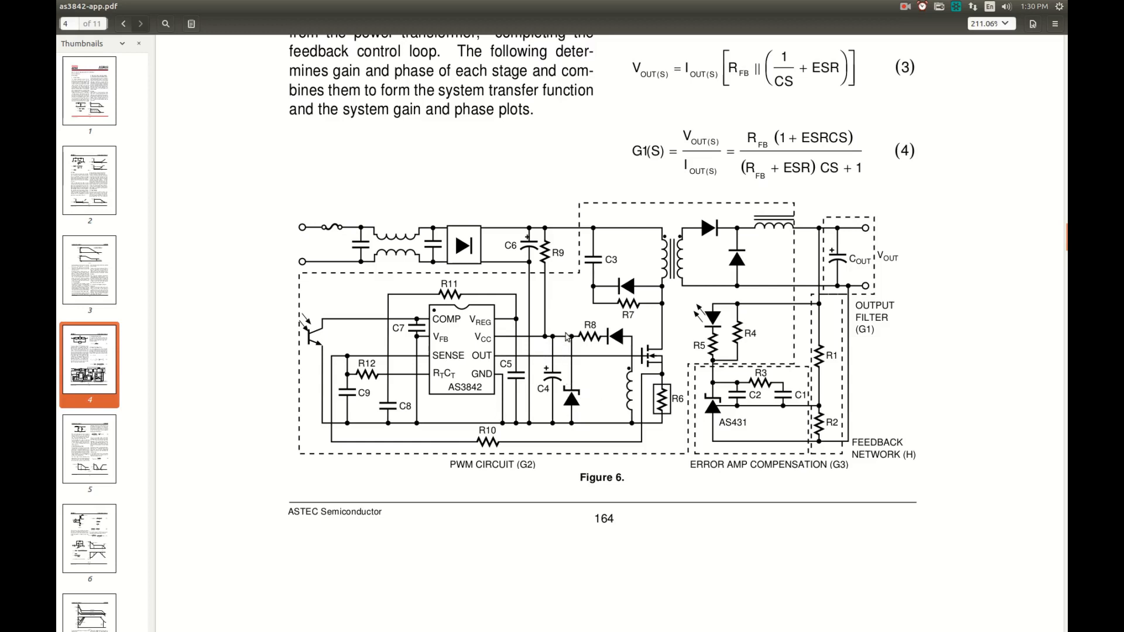
mouse_move(515, 334)
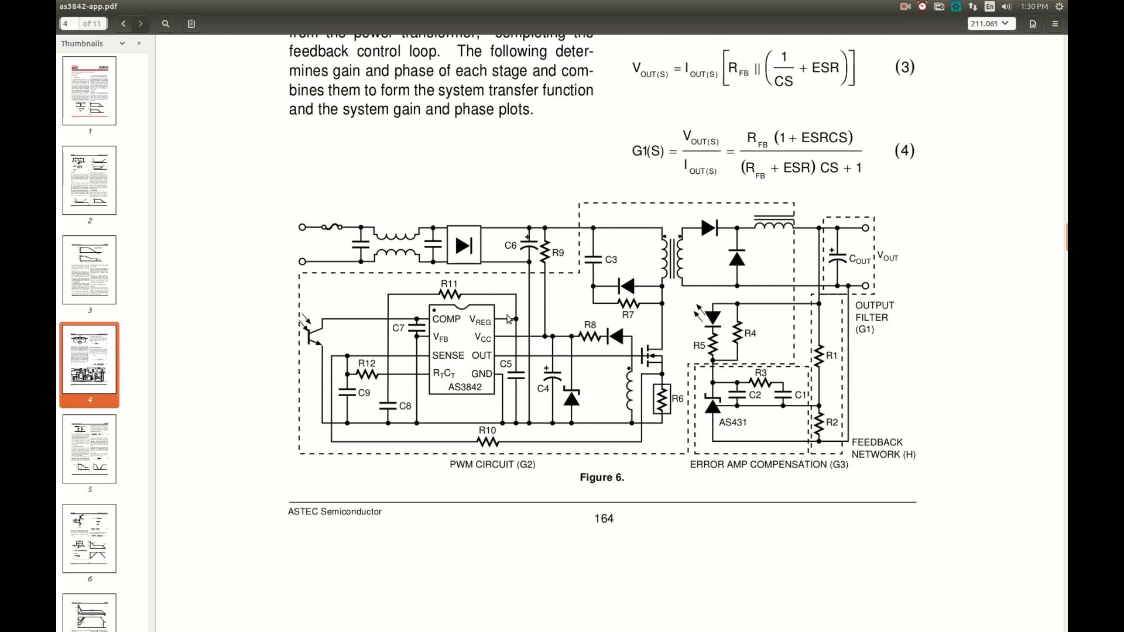
mouse_move(564, 352)
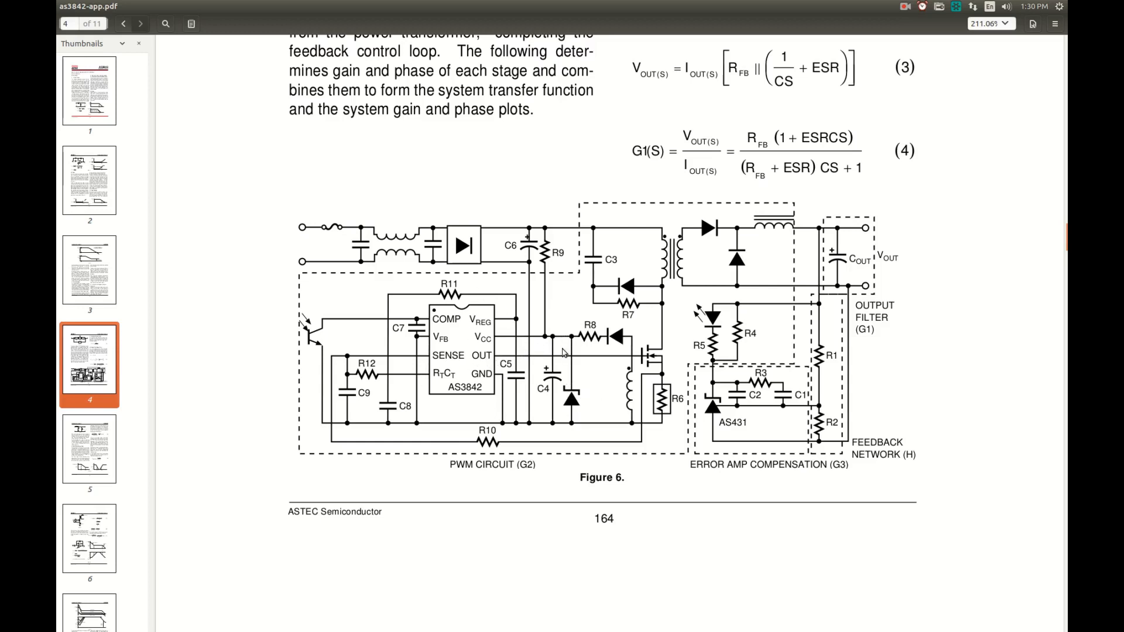
mouse_move(655, 361)
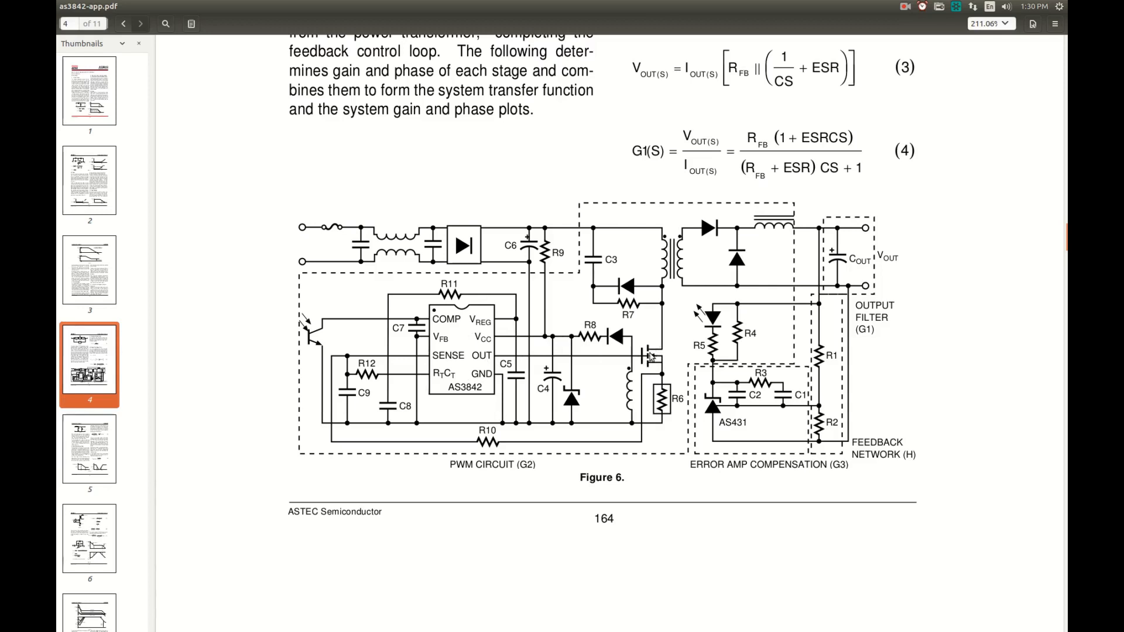
mouse_move(653, 345)
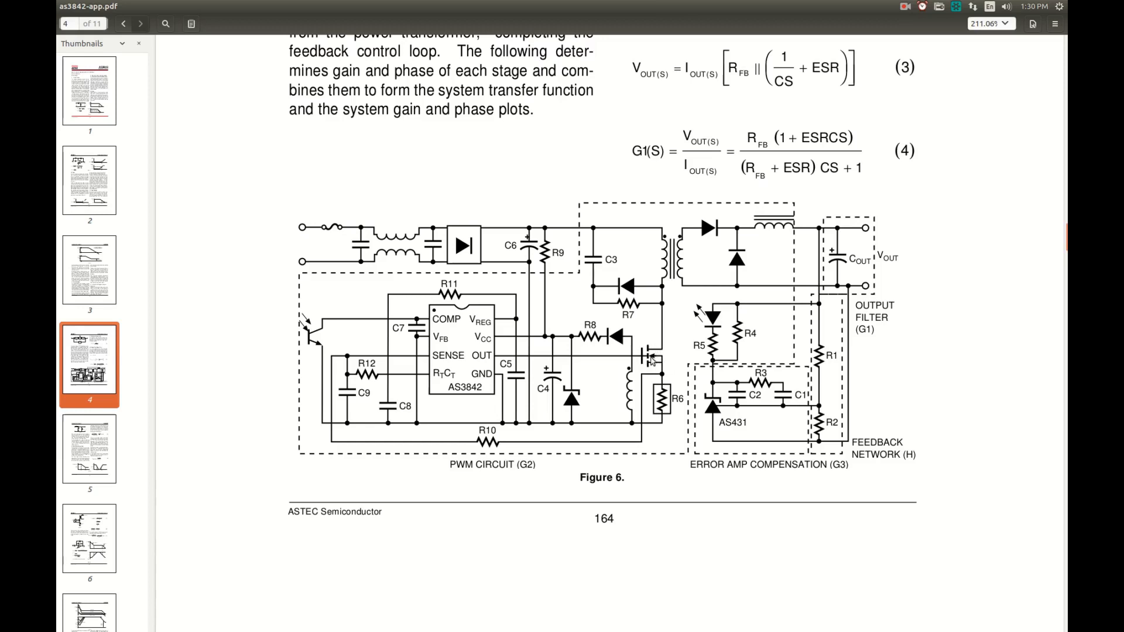
mouse_move(668, 389)
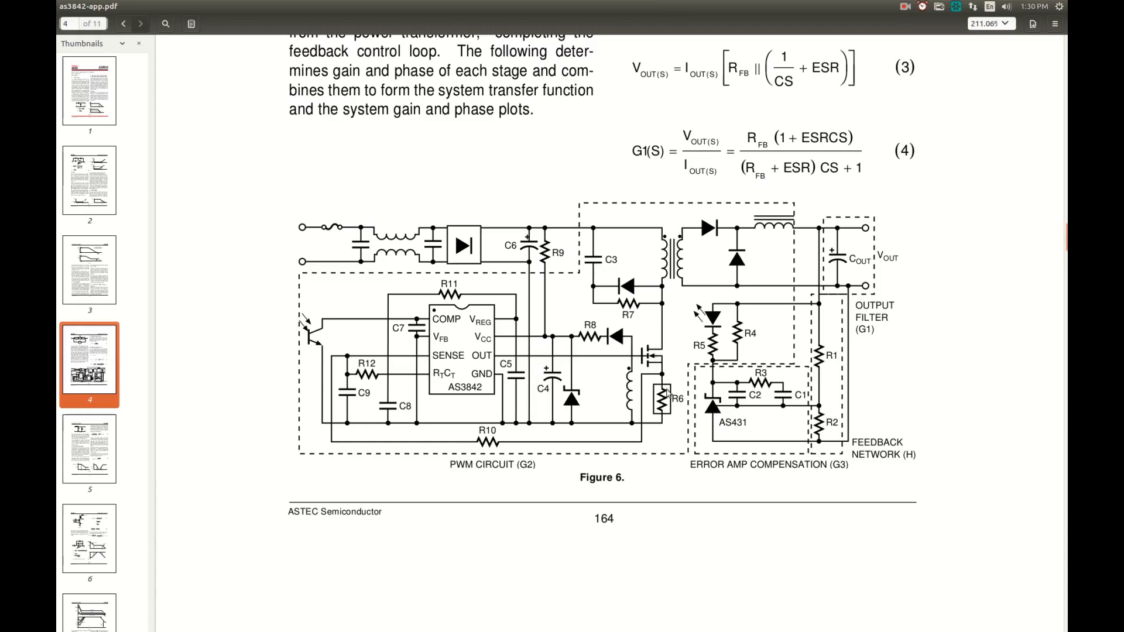
mouse_move(666, 408)
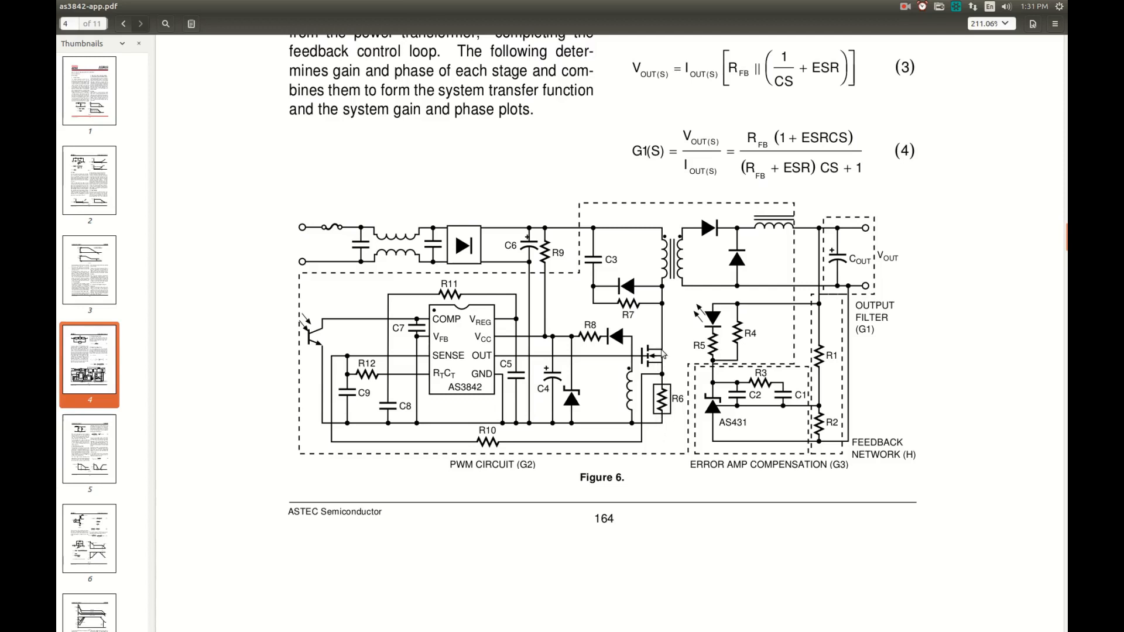
mouse_move(640, 427)
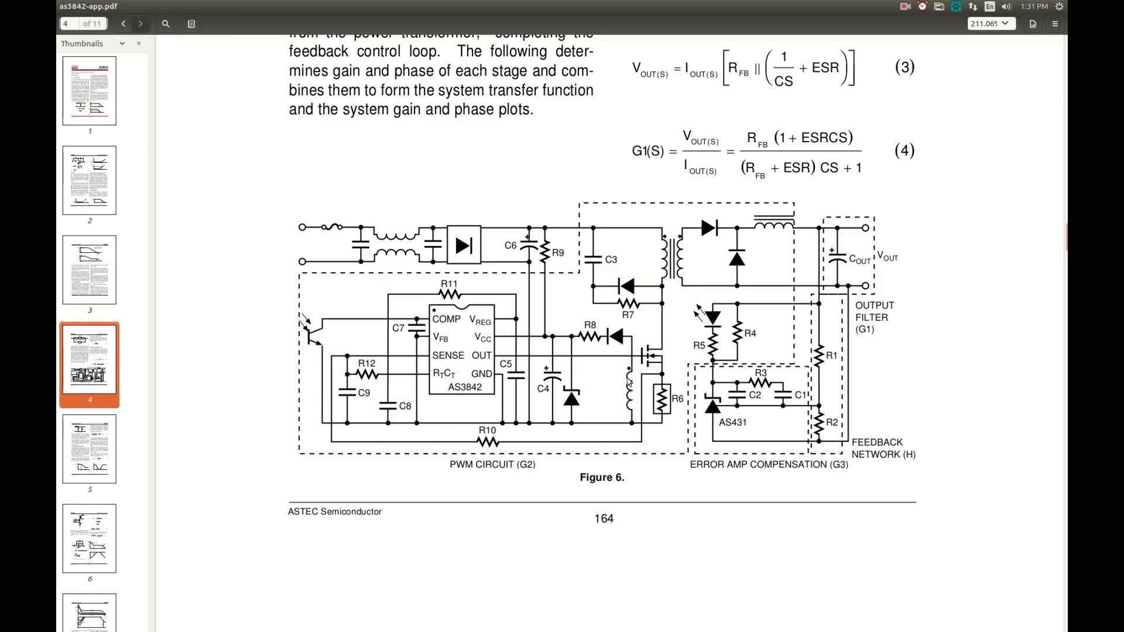
mouse_move(612, 350)
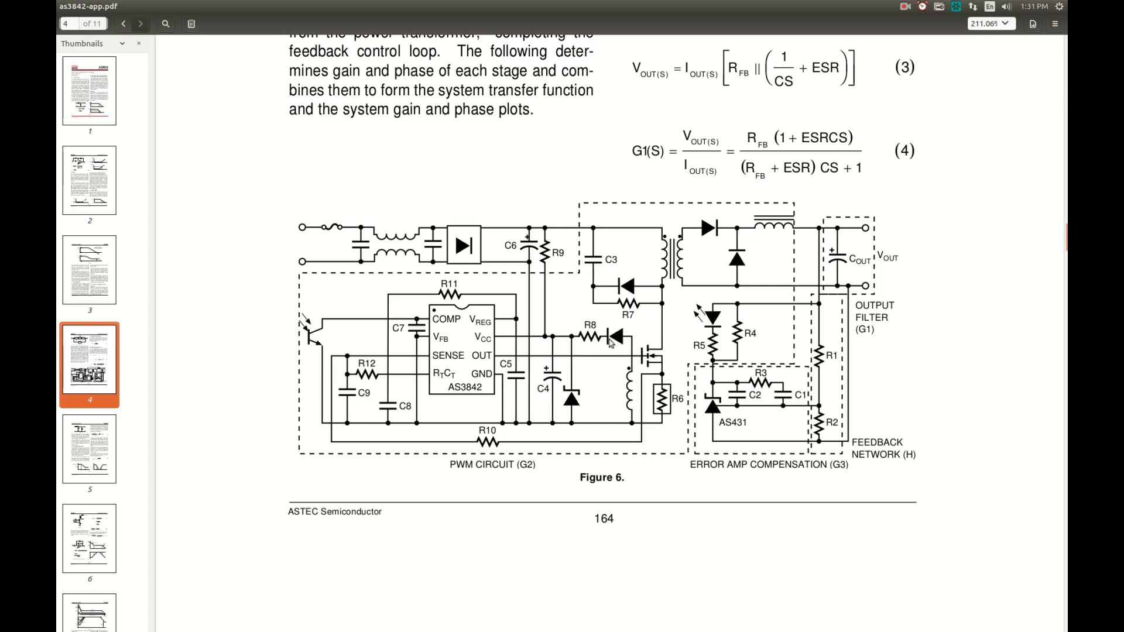
mouse_move(620, 338)
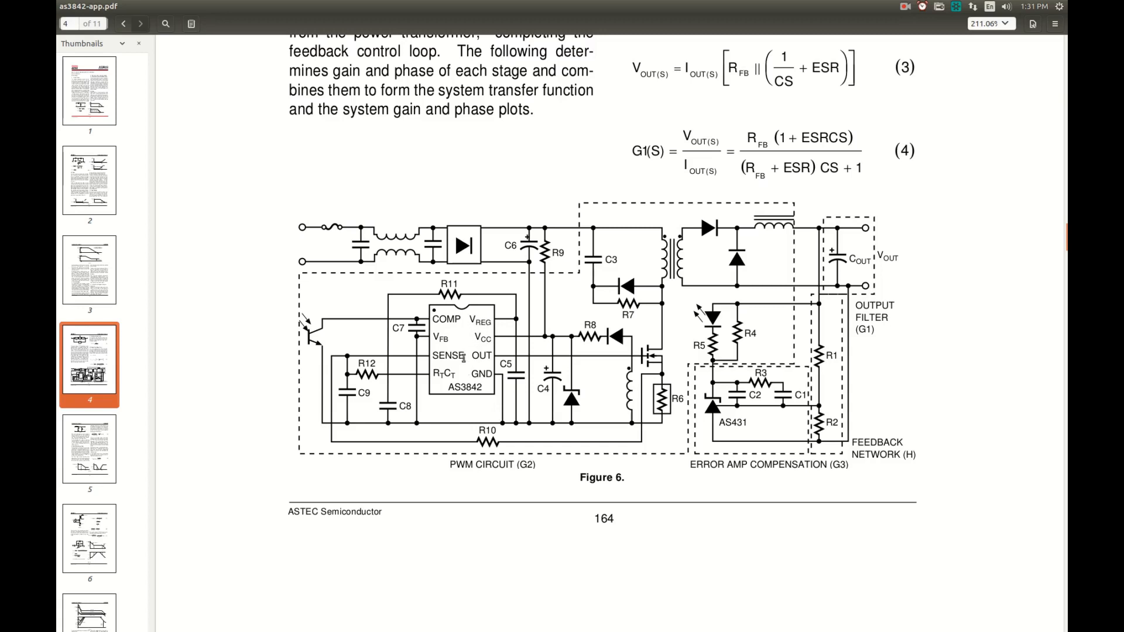
mouse_move(477, 317)
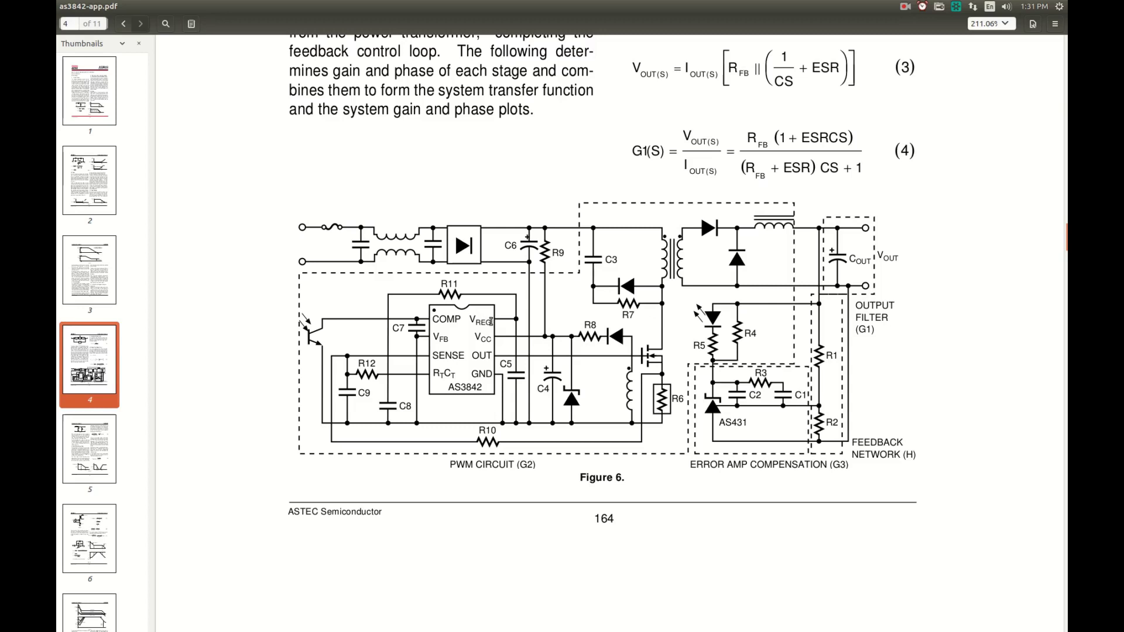
mouse_move(519, 335)
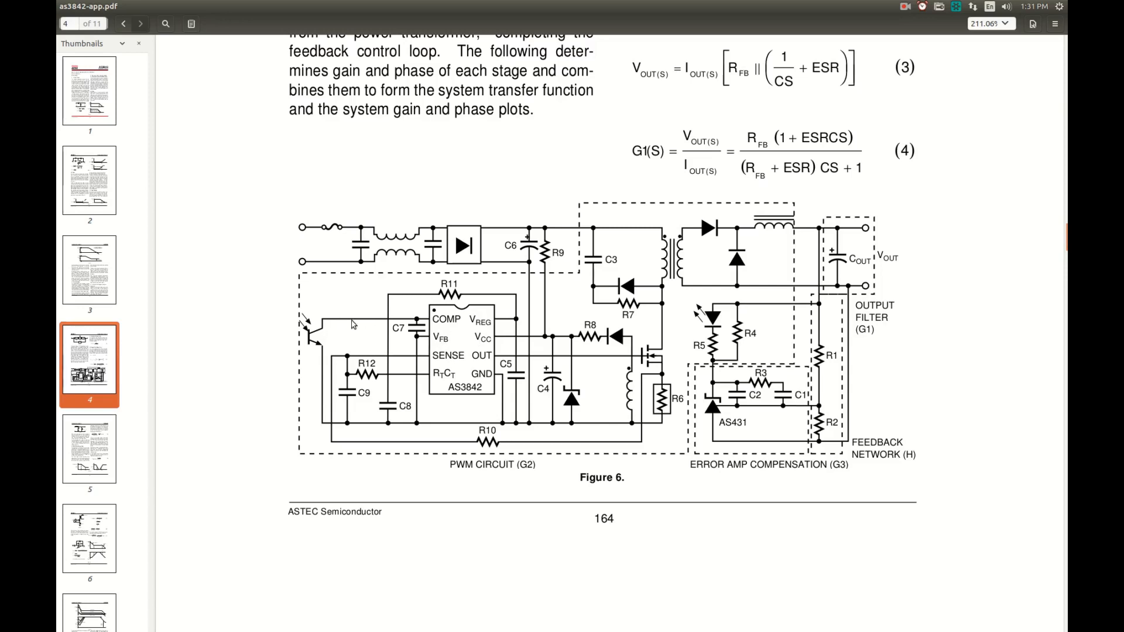
mouse_move(319, 350)
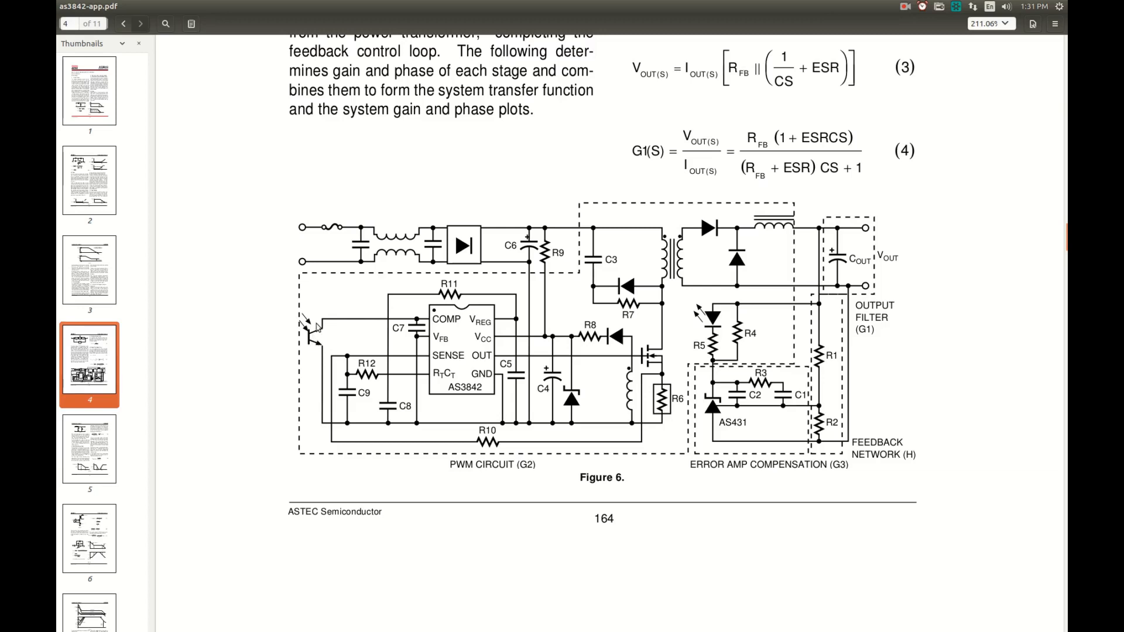
mouse_move(426, 342)
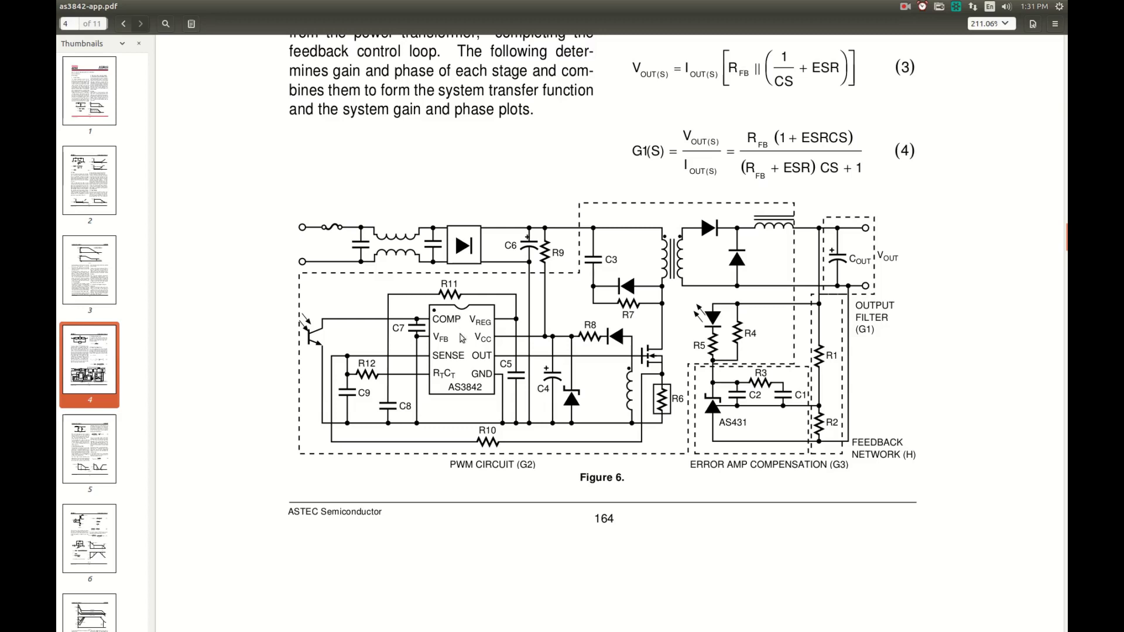
mouse_move(448, 333)
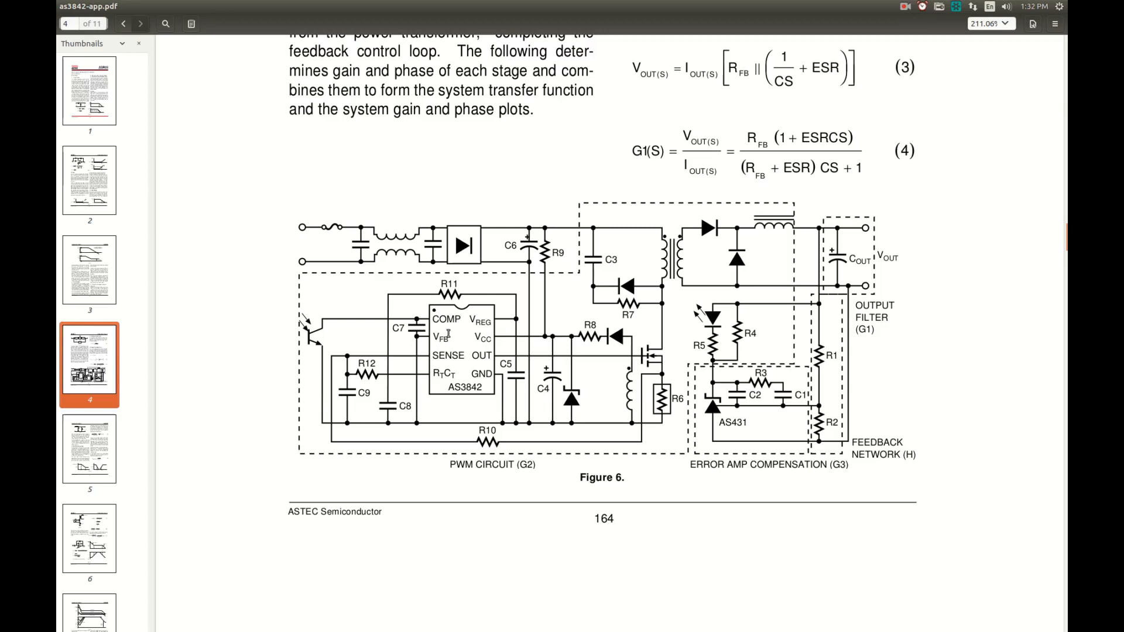
mouse_move(440, 349)
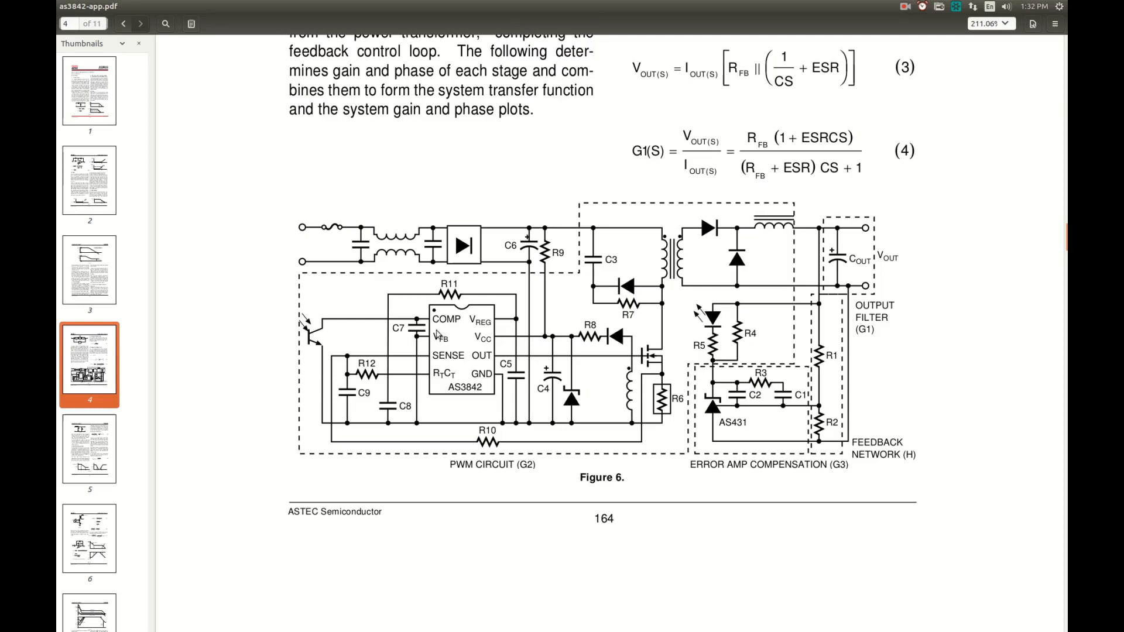
mouse_move(437, 334)
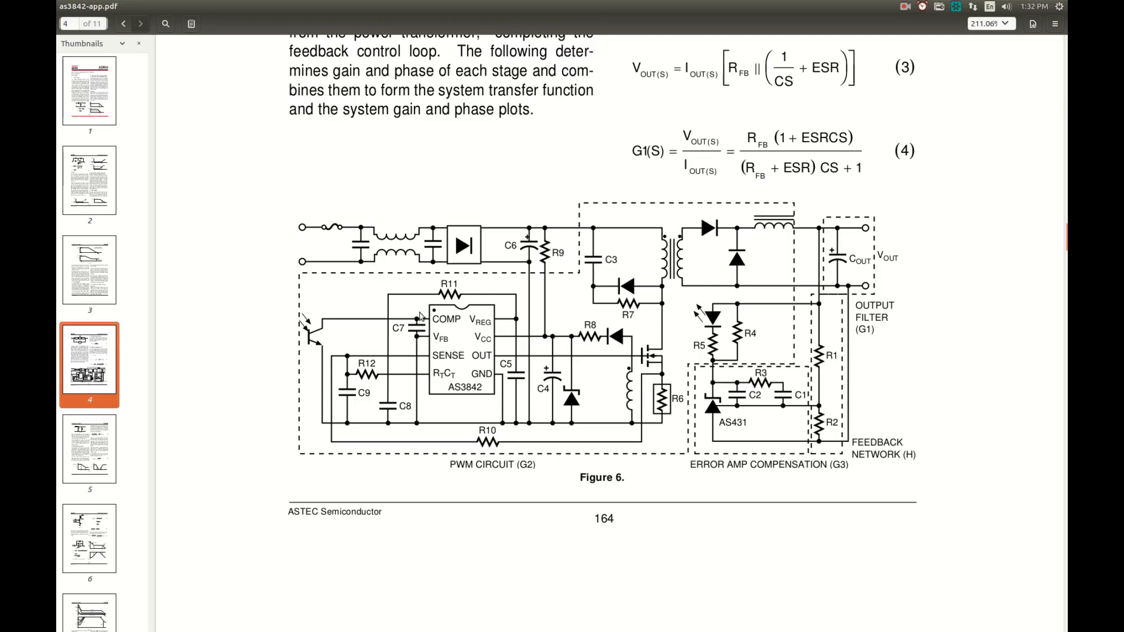
mouse_move(417, 339)
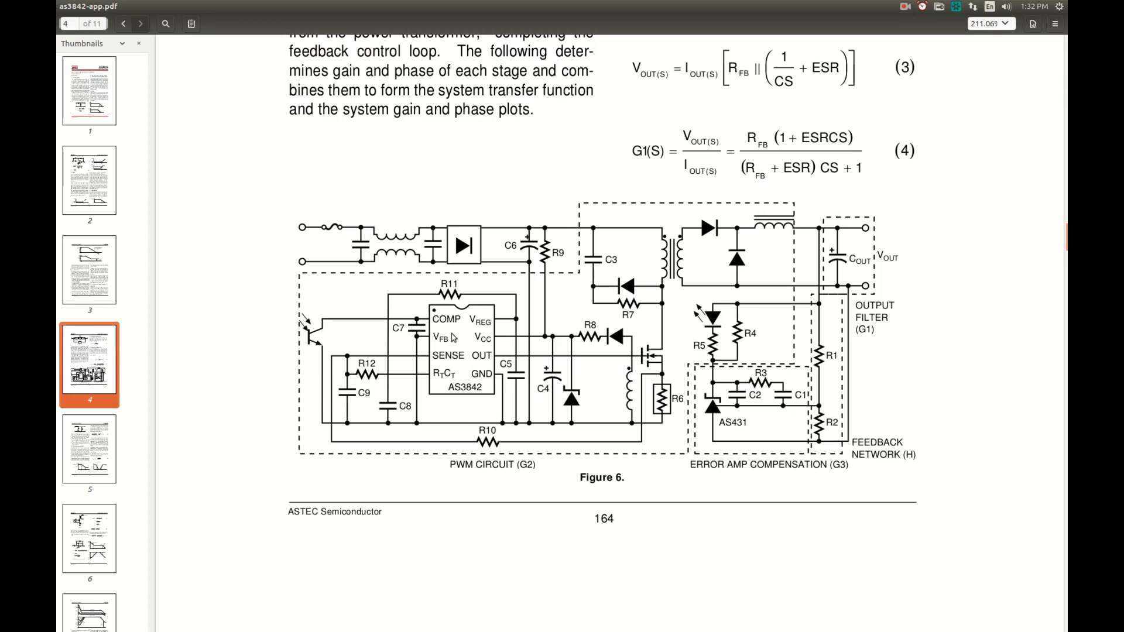
mouse_move(419, 344)
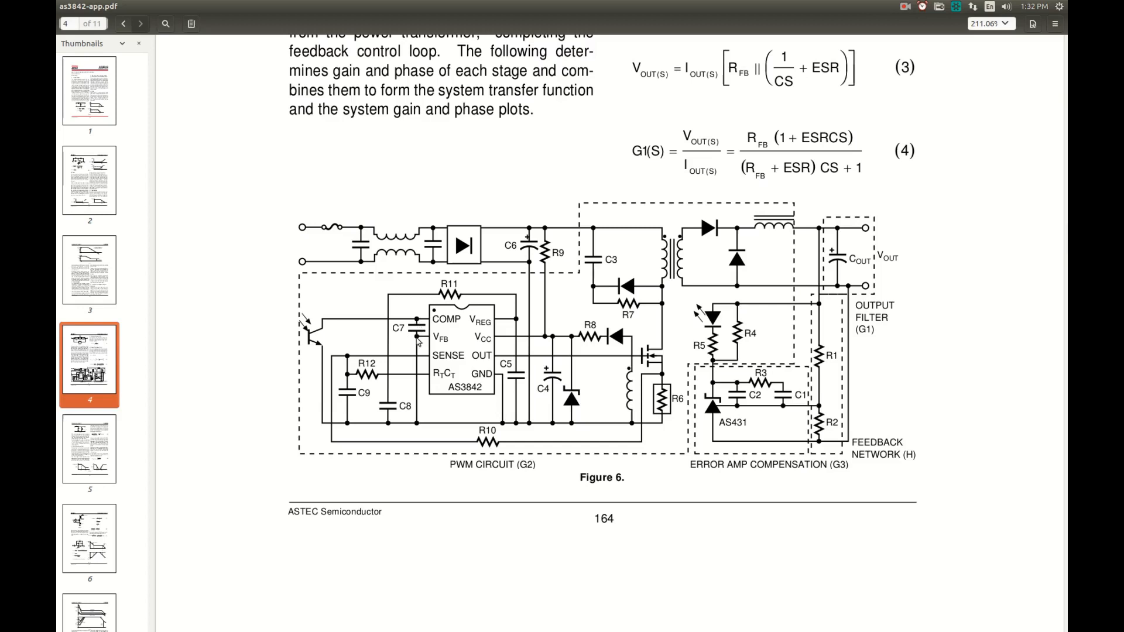
mouse_move(449, 369)
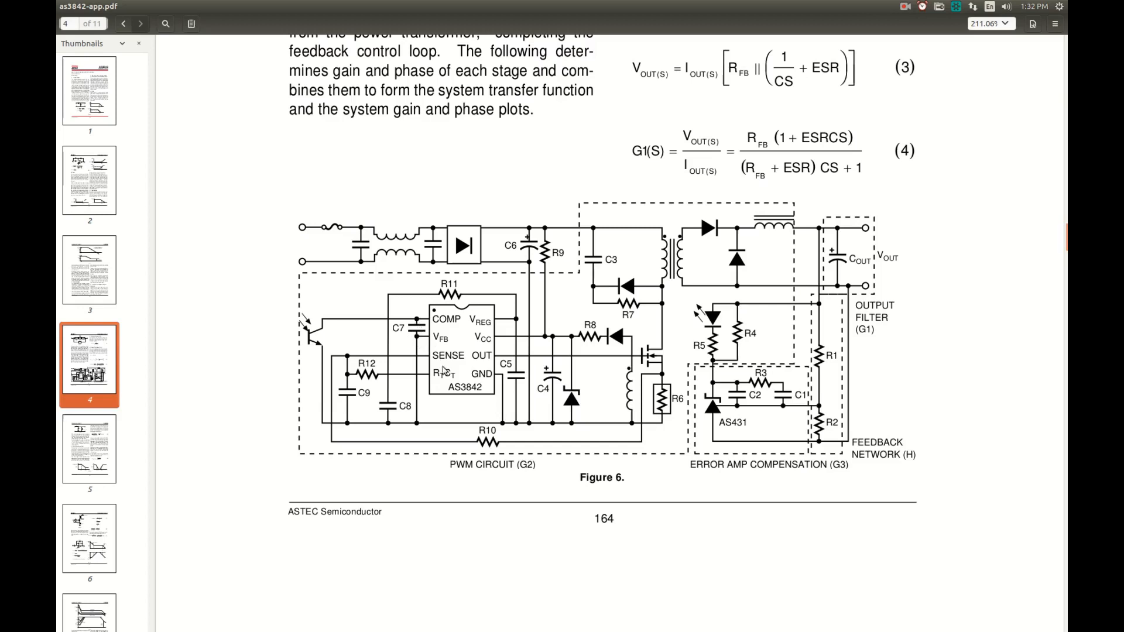
mouse_move(723, 222)
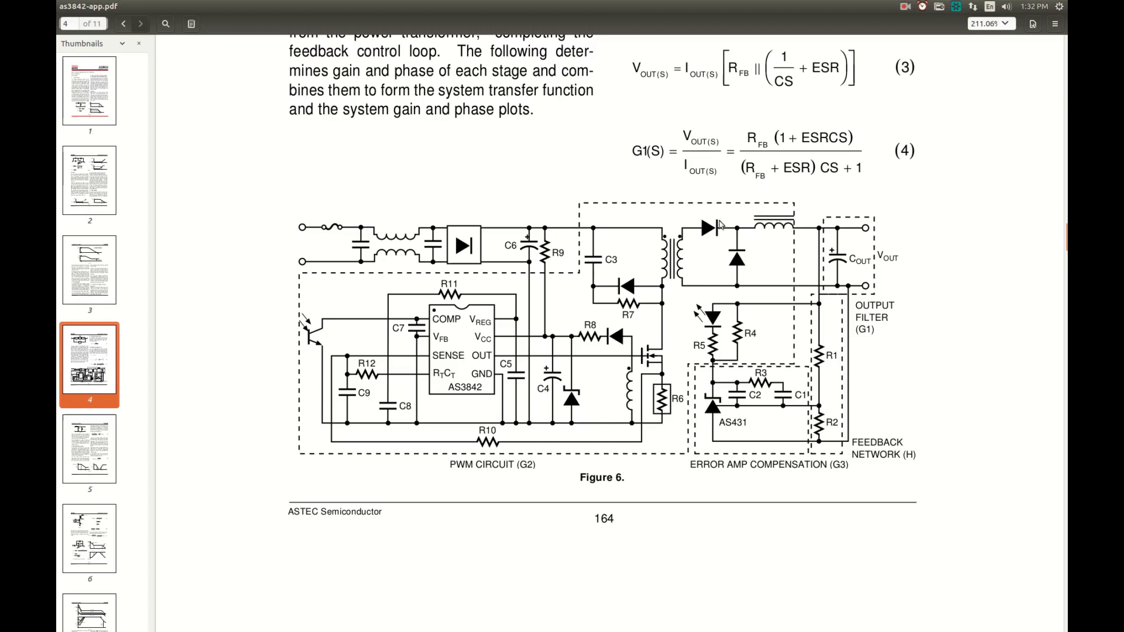
mouse_move(847, 246)
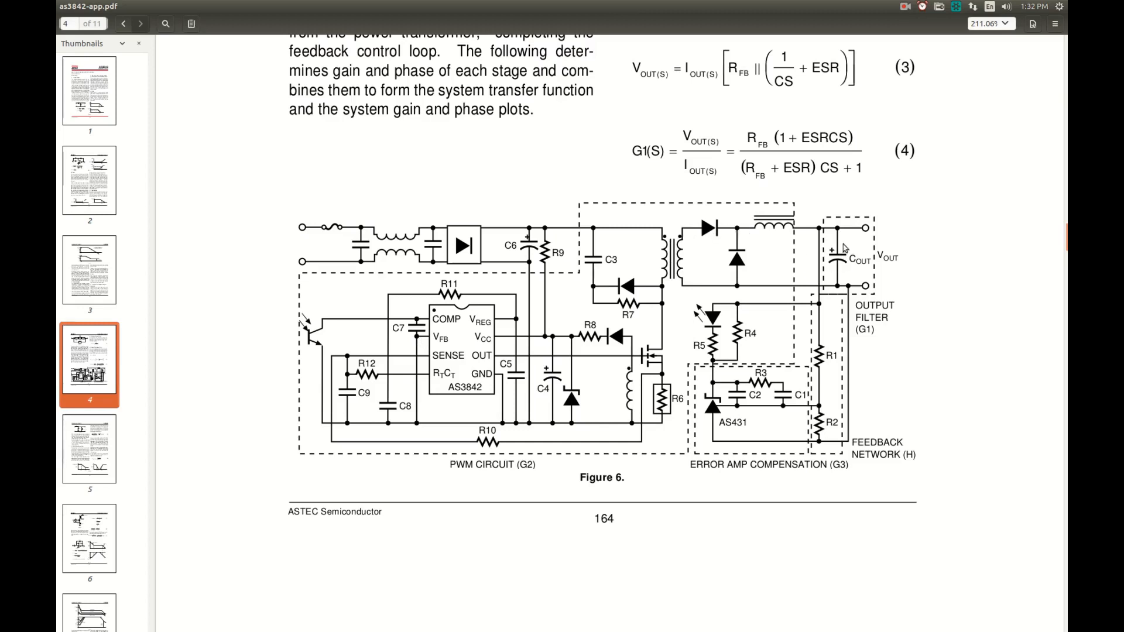
mouse_move(705, 420)
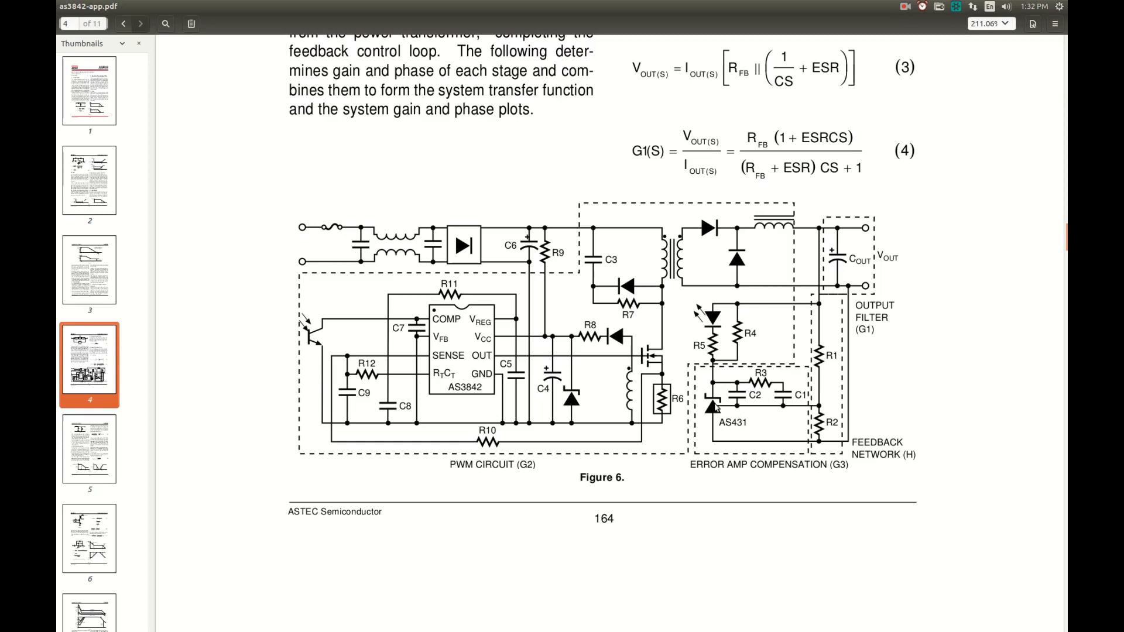
mouse_move(827, 397)
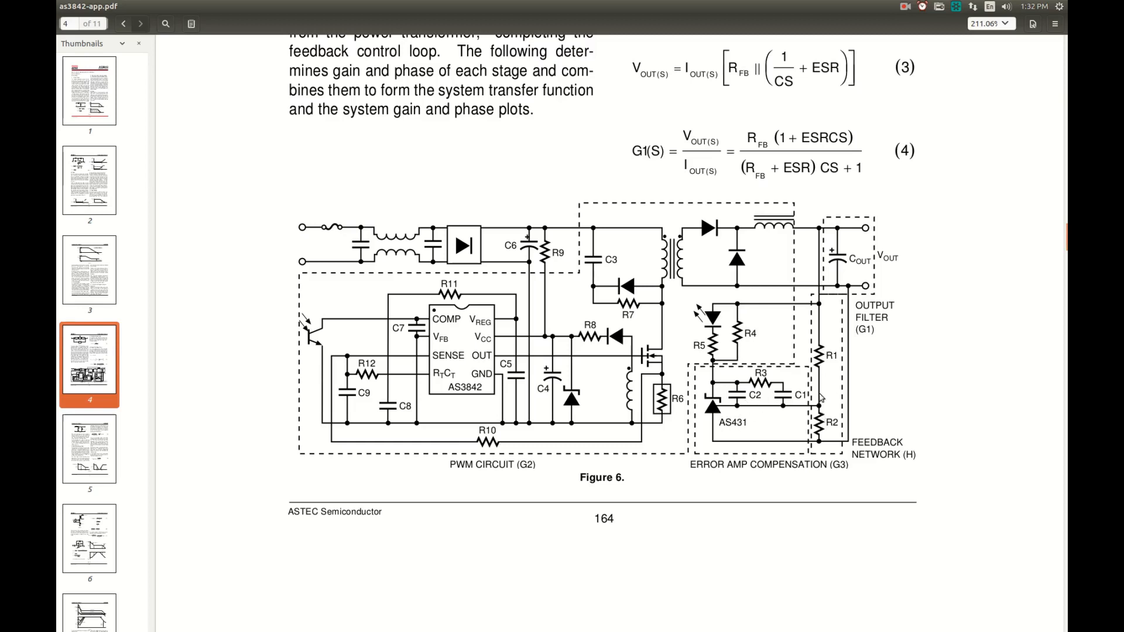
mouse_move(780, 408)
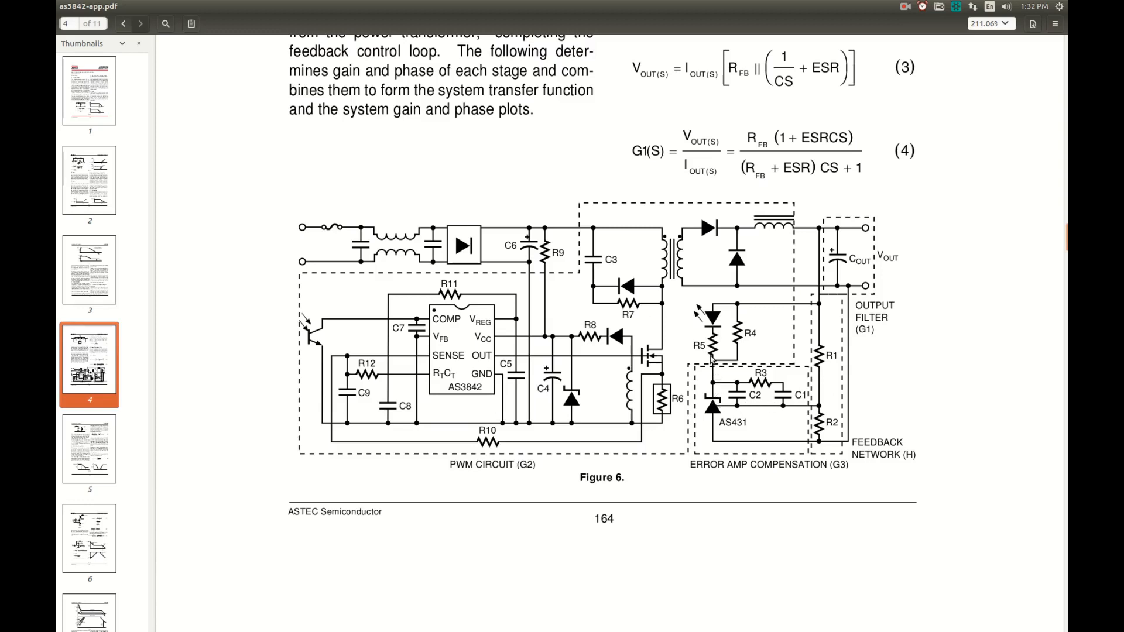
mouse_move(373, 445)
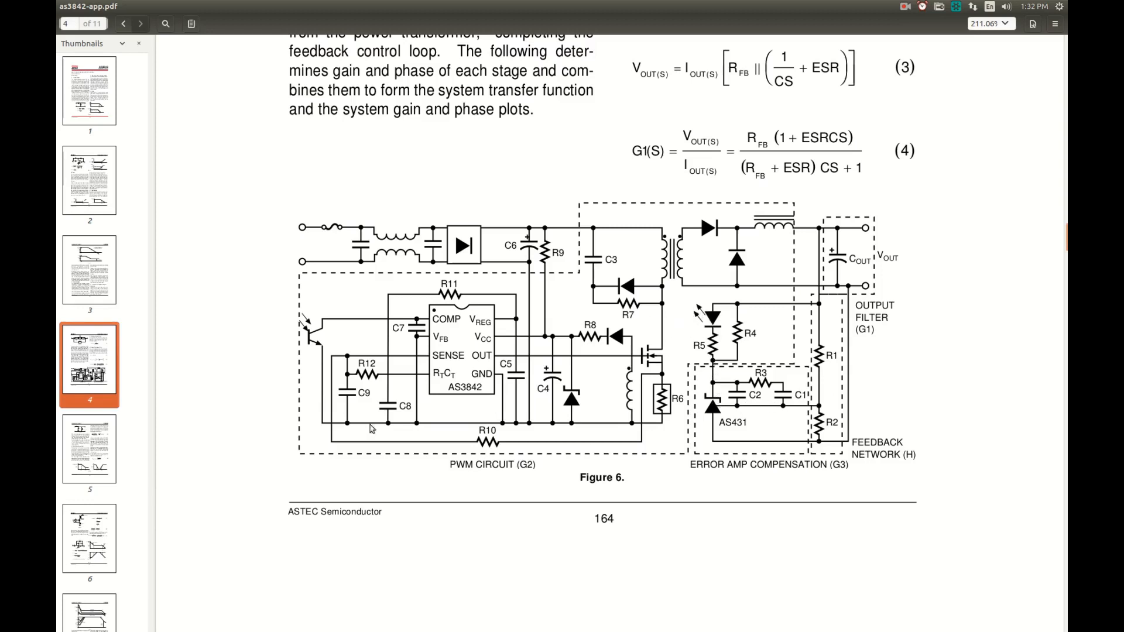
mouse_move(351, 331)
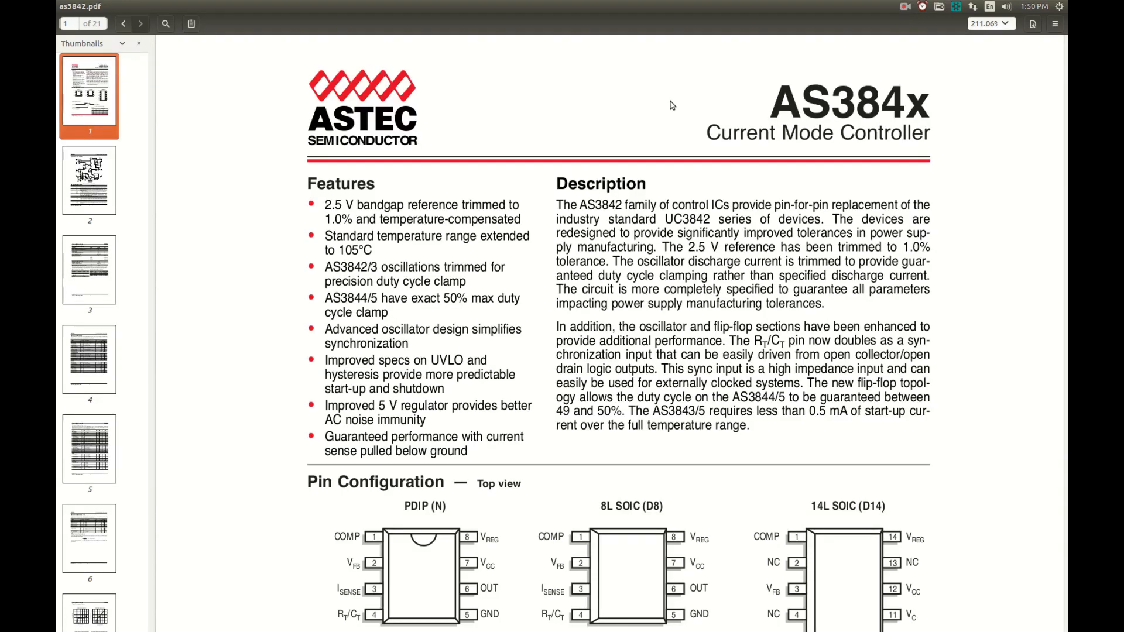
scroll(down, 3)
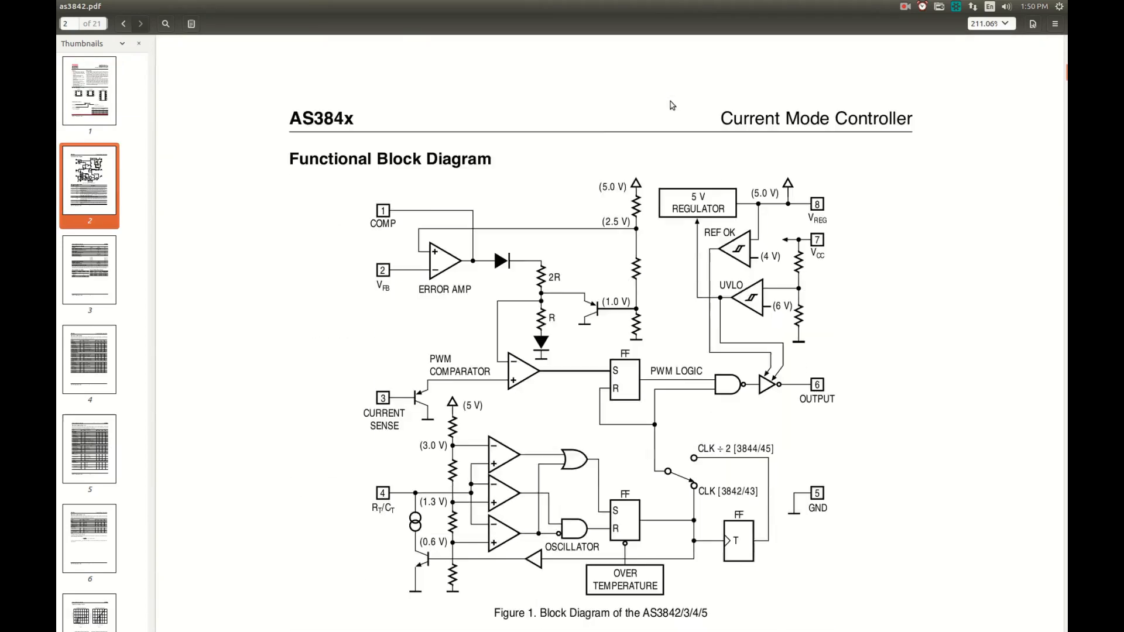
scroll(down, 3)
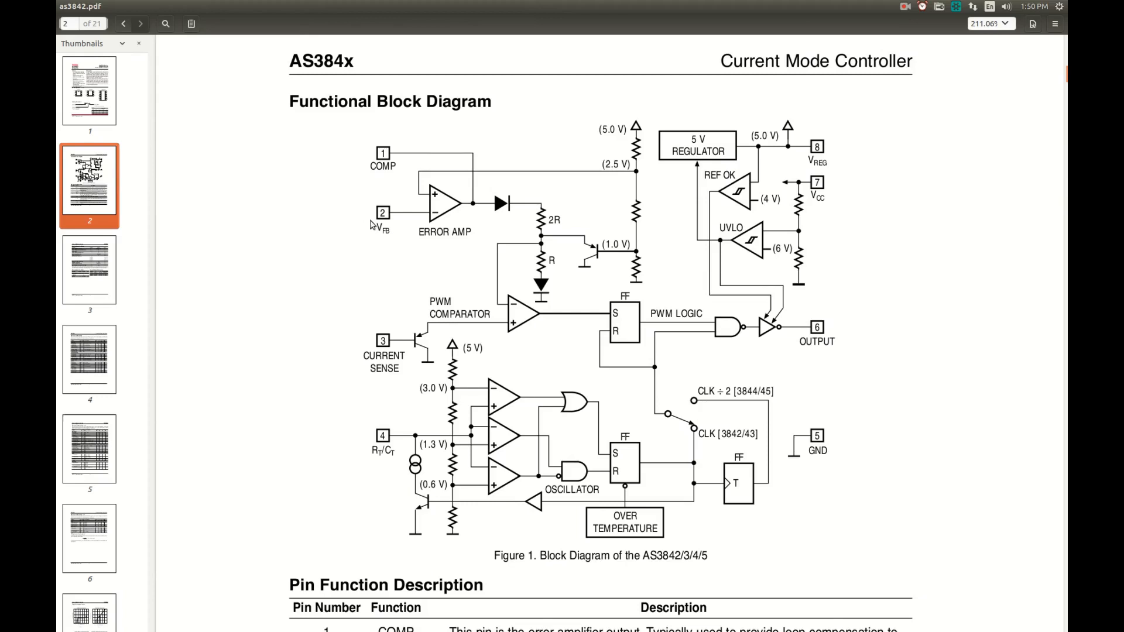
mouse_move(404, 224)
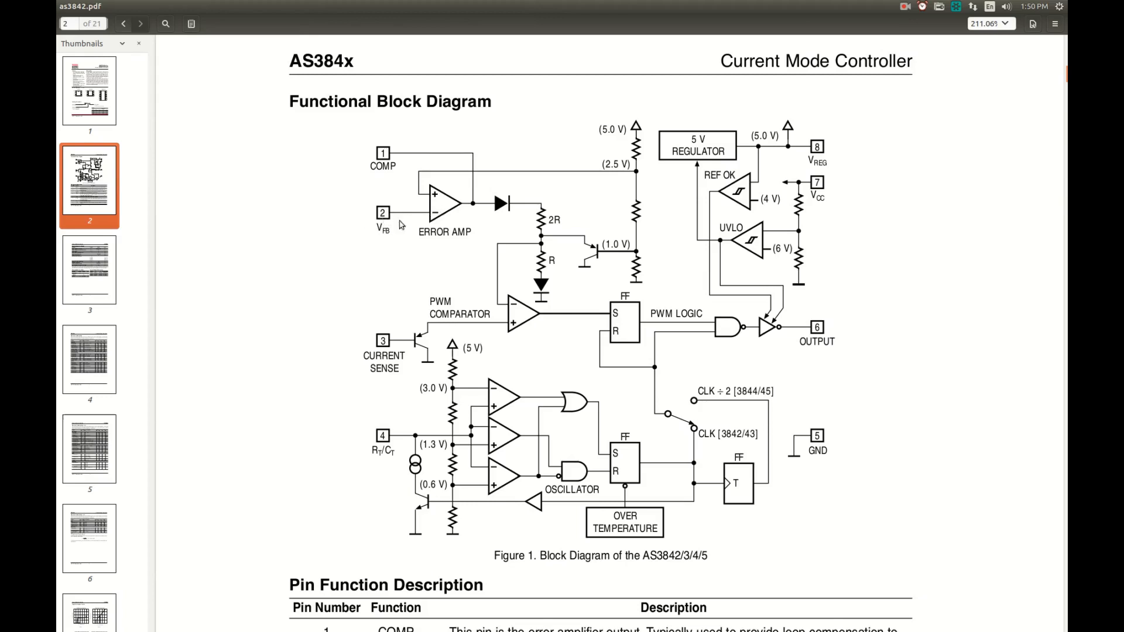
mouse_move(428, 198)
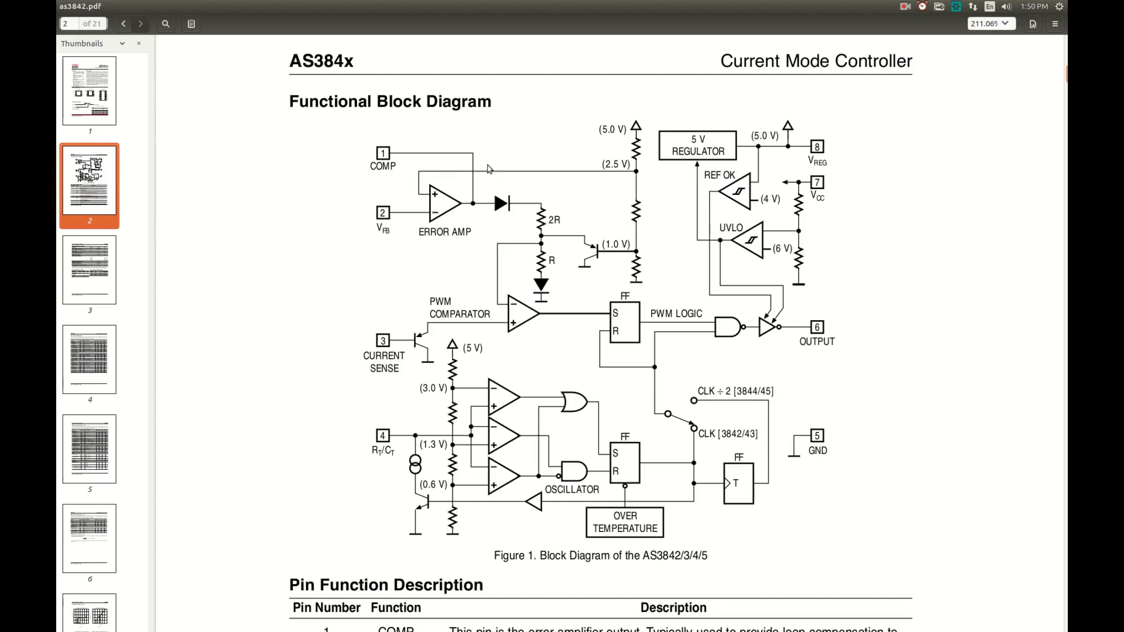
mouse_move(605, 173)
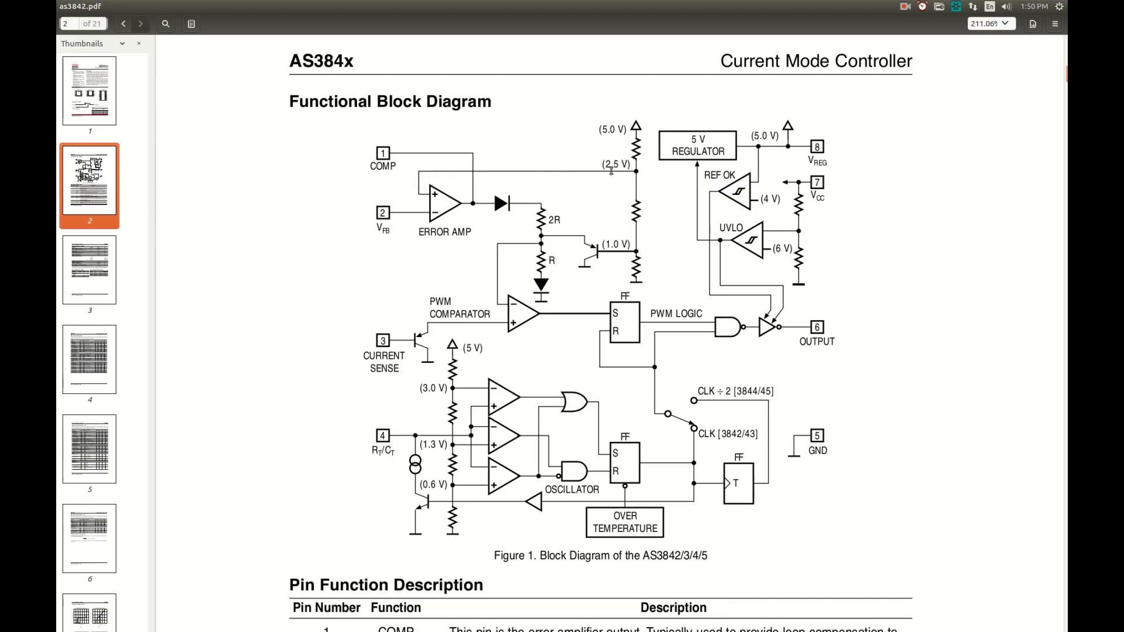
mouse_move(645, 174)
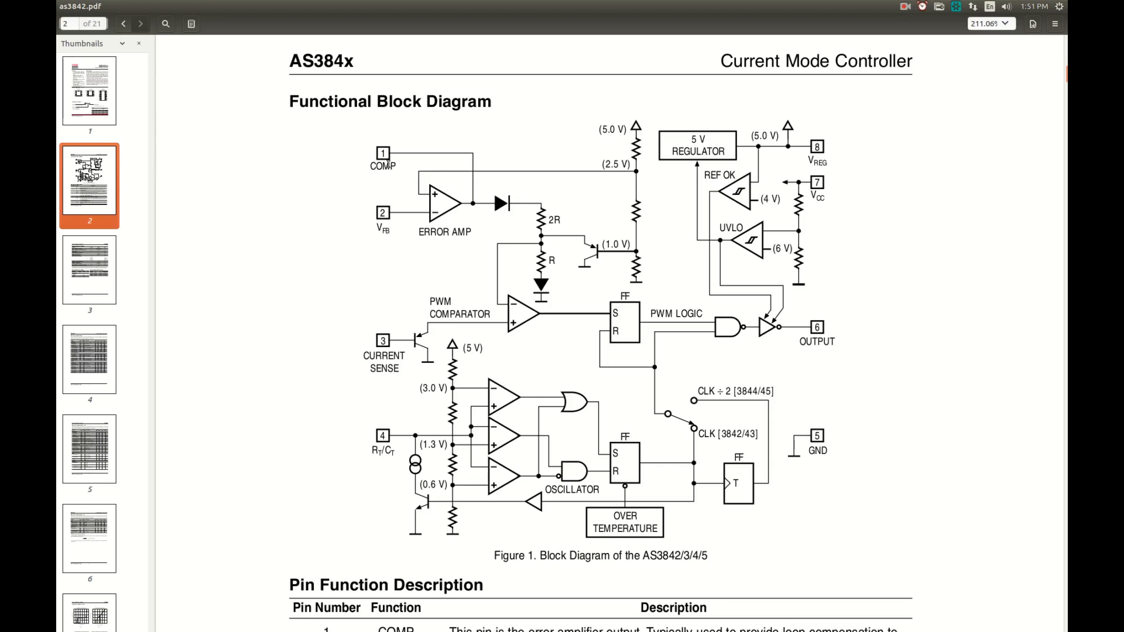
mouse_move(400, 172)
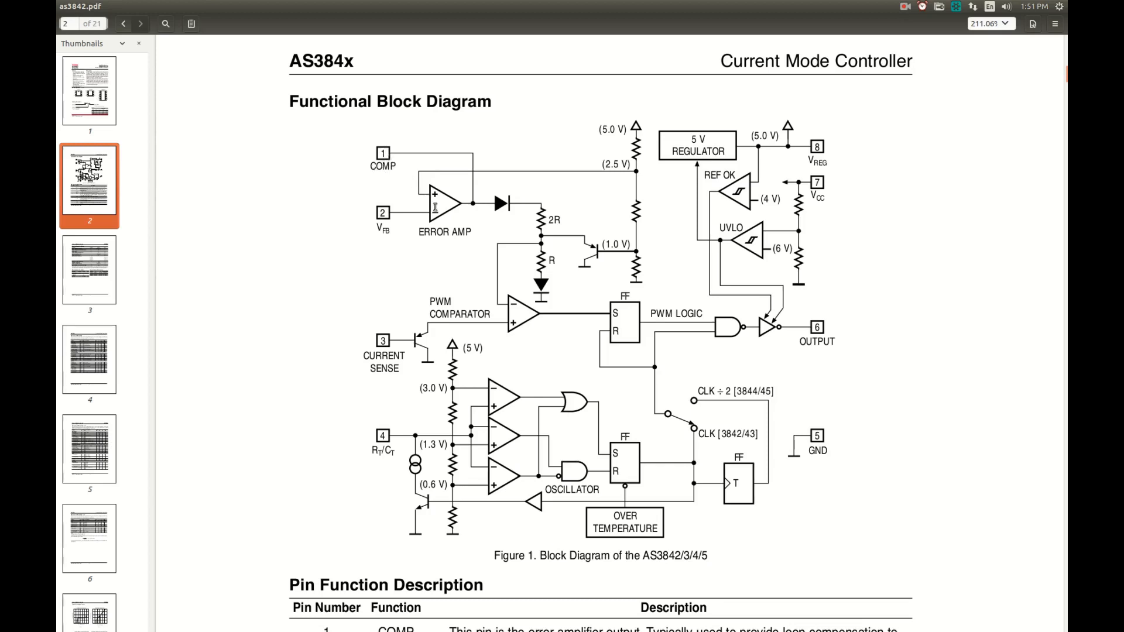
mouse_move(451, 217)
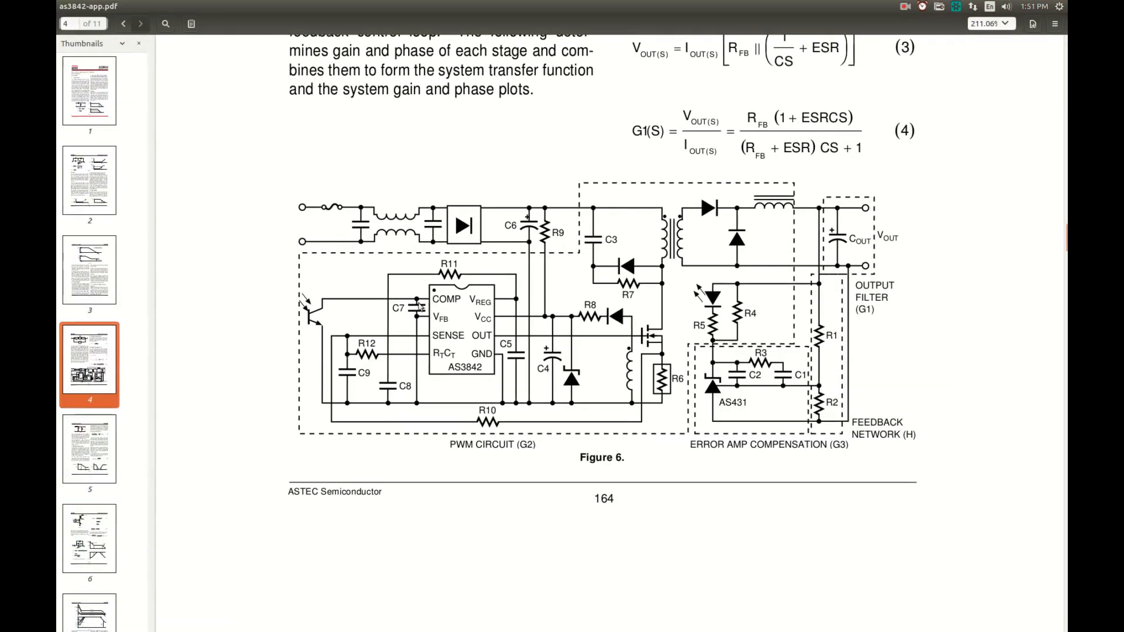
mouse_move(433, 329)
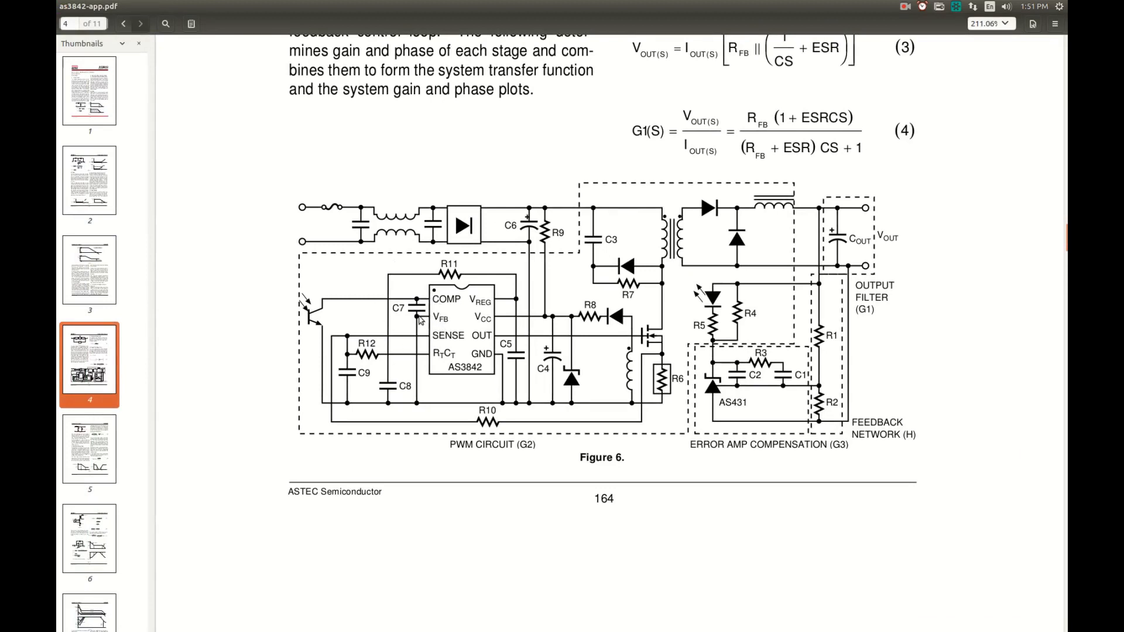
mouse_move(359, 406)
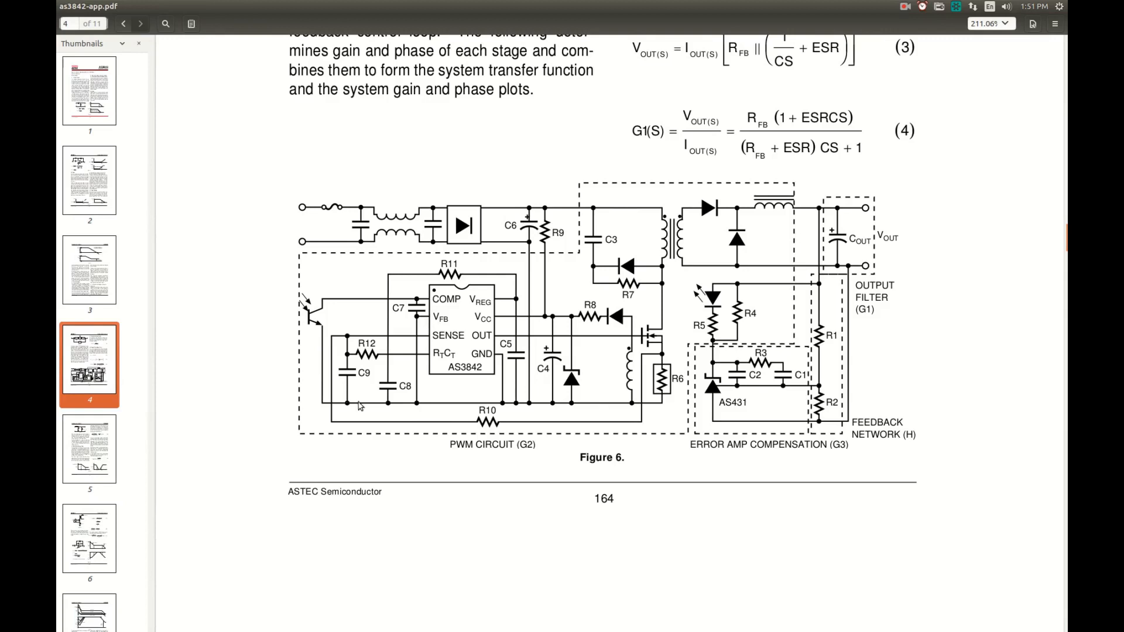
mouse_move(342, 315)
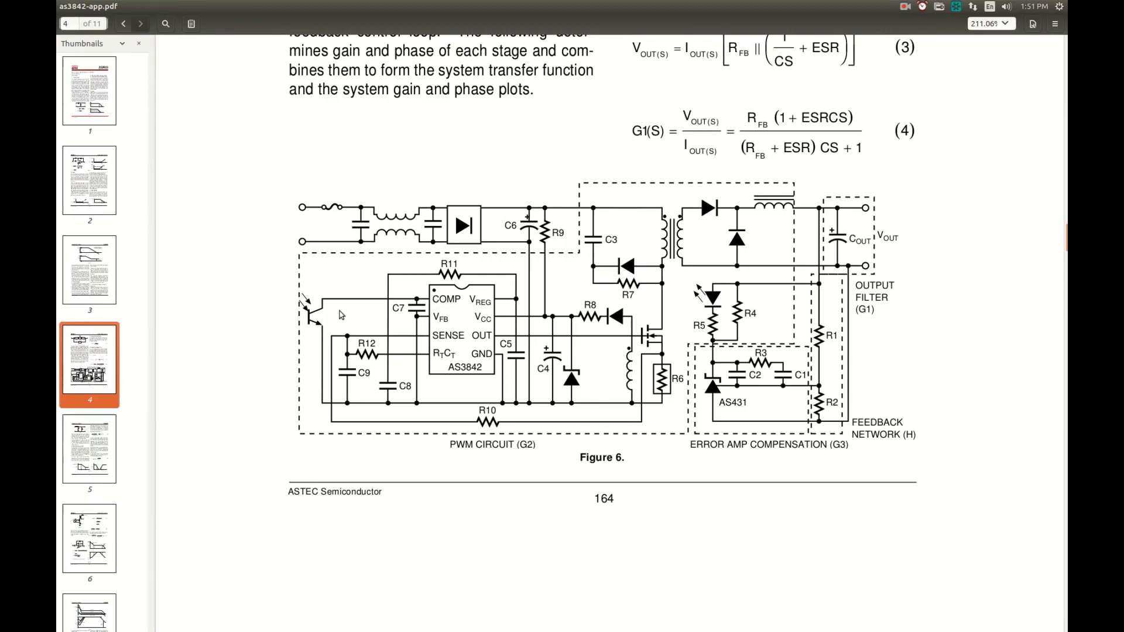
mouse_move(391, 304)
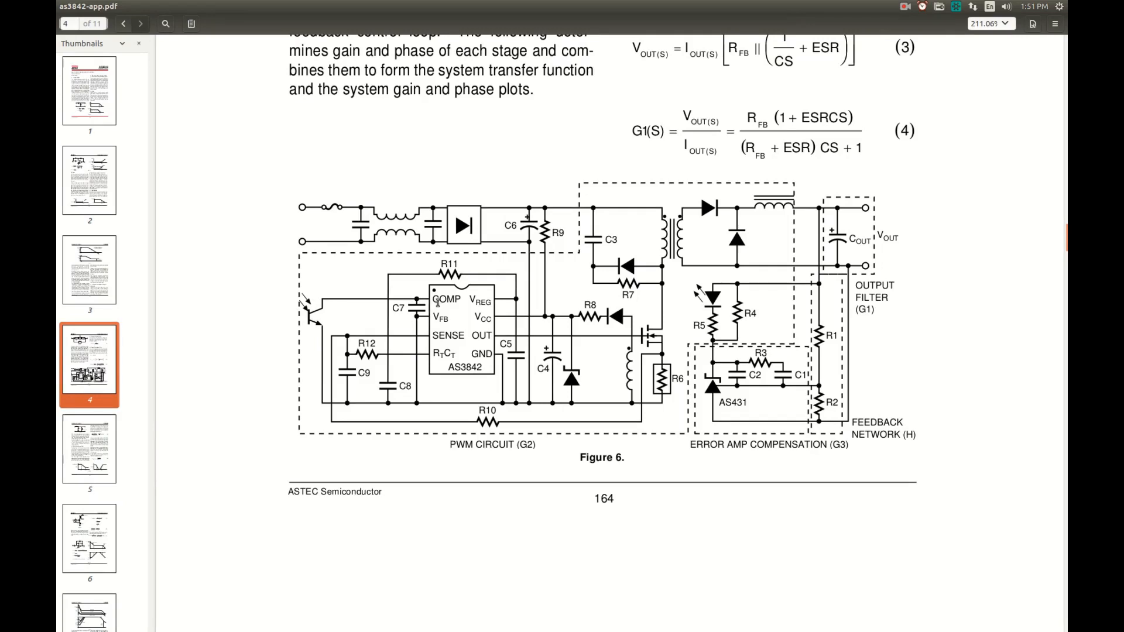
mouse_move(445, 317)
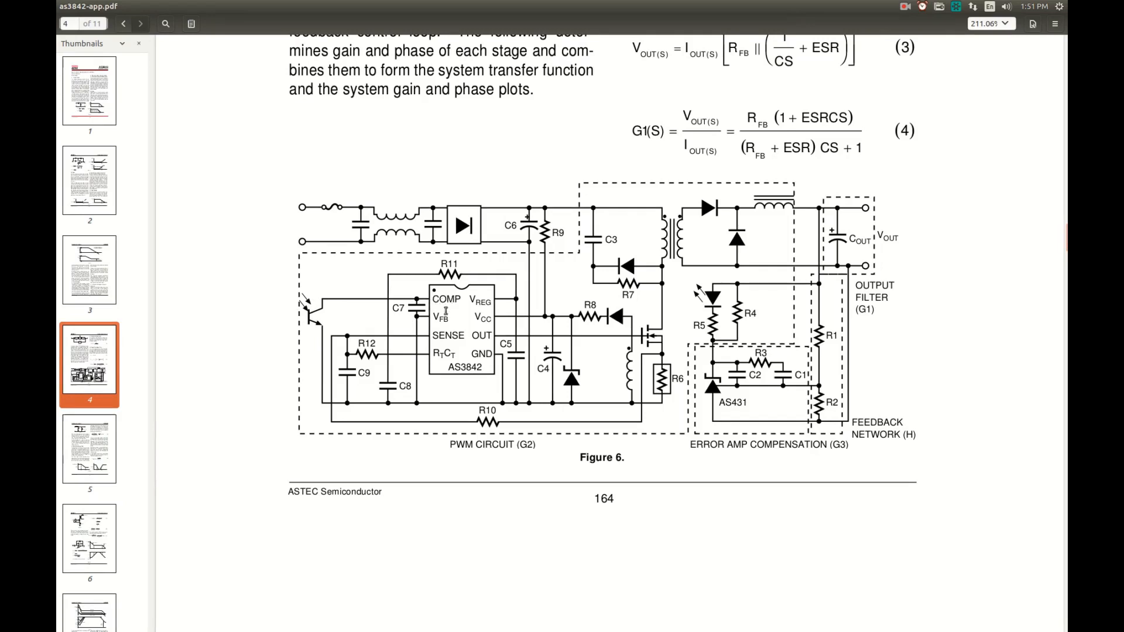
mouse_move(422, 328)
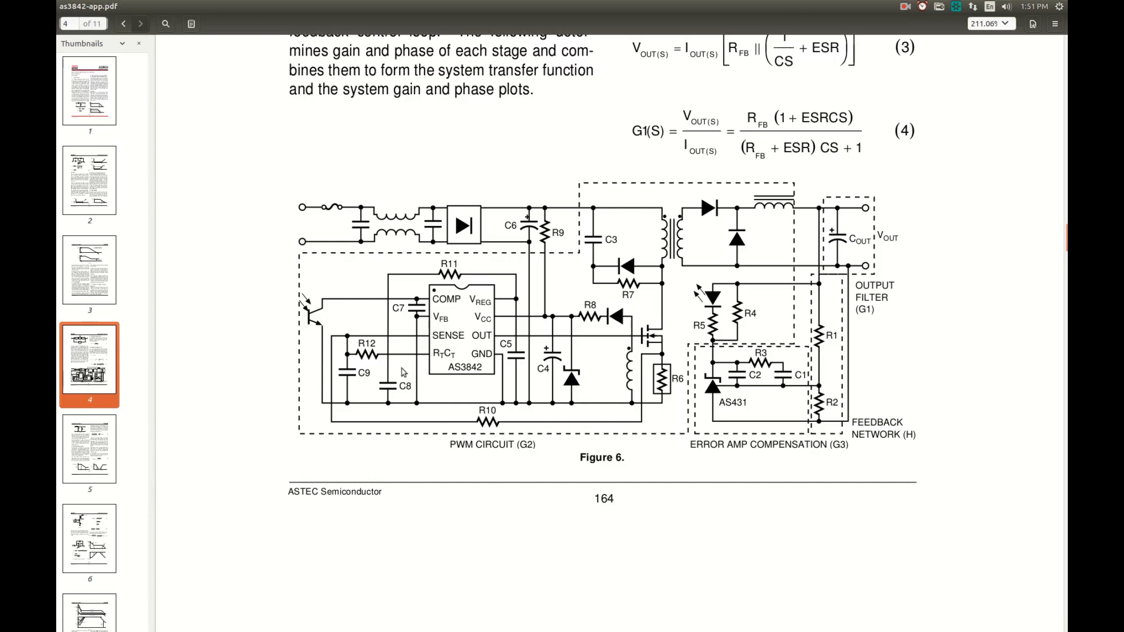
mouse_move(431, 403)
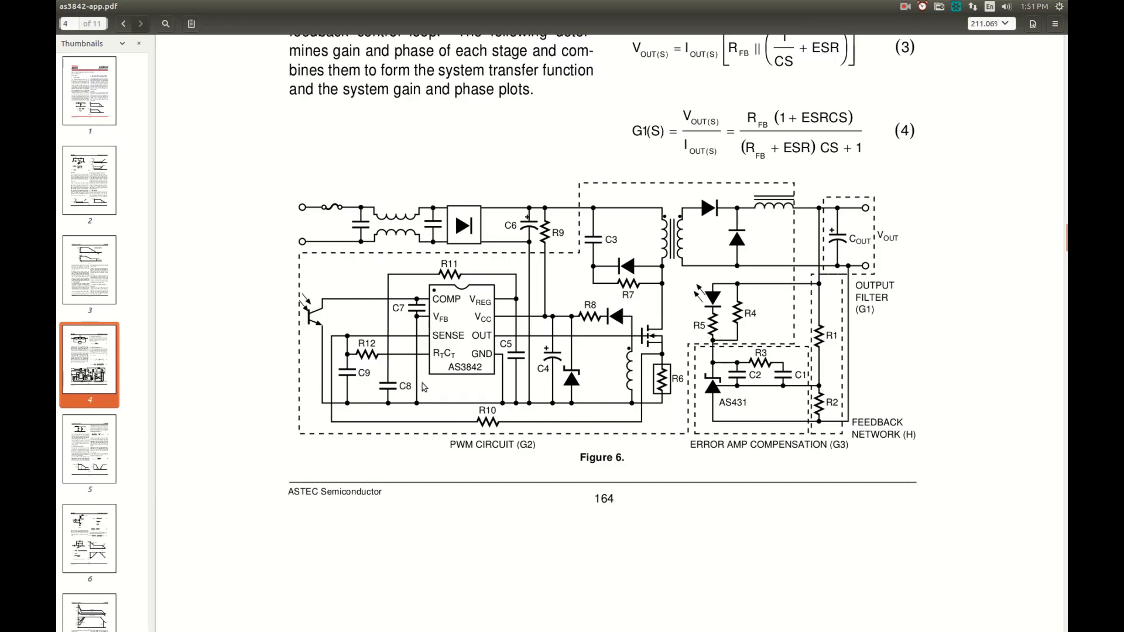